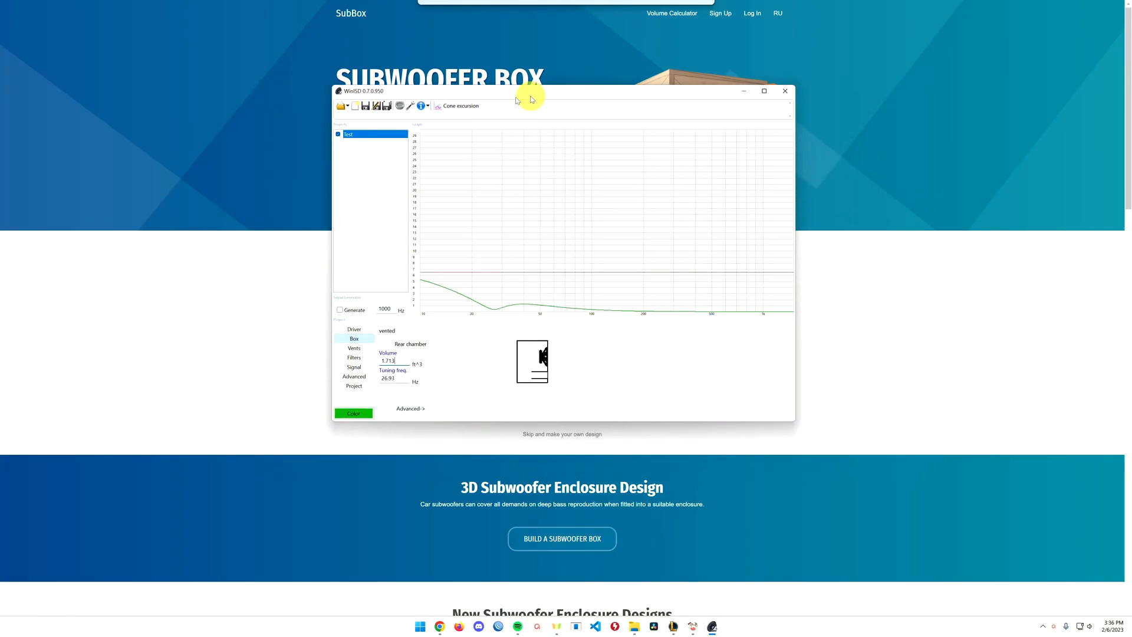
Minimize WinISD and start BUILD A SUBWOOFER BOX from the SubBox home page
{"action": "left_click", "coordinate": [785, 91]}
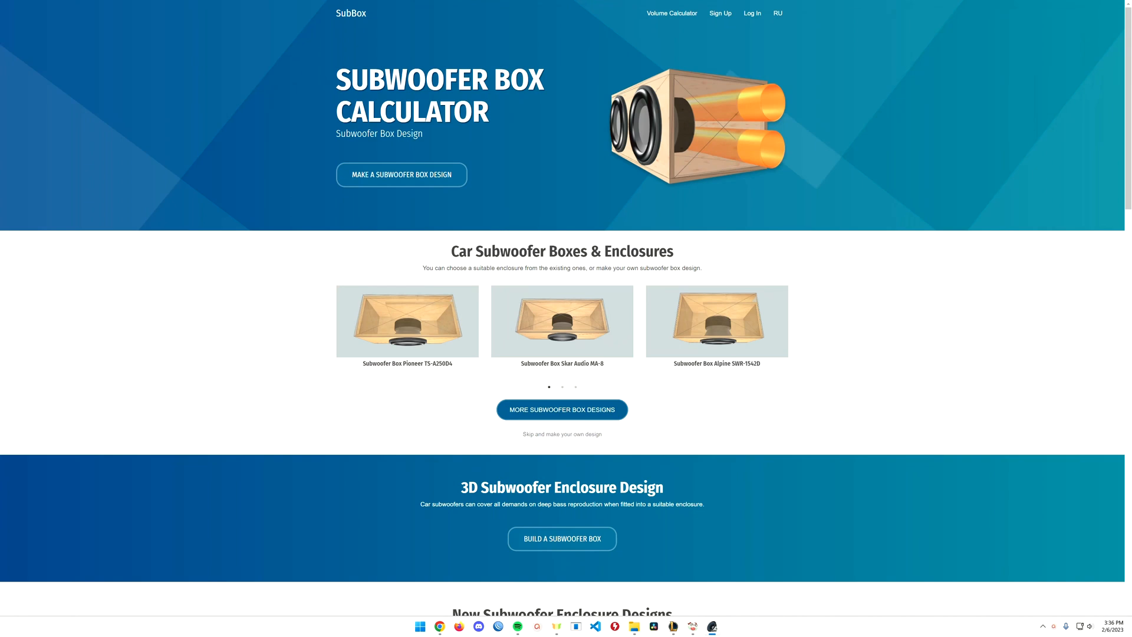
{"action": "left_click", "coordinate": [561, 540]}
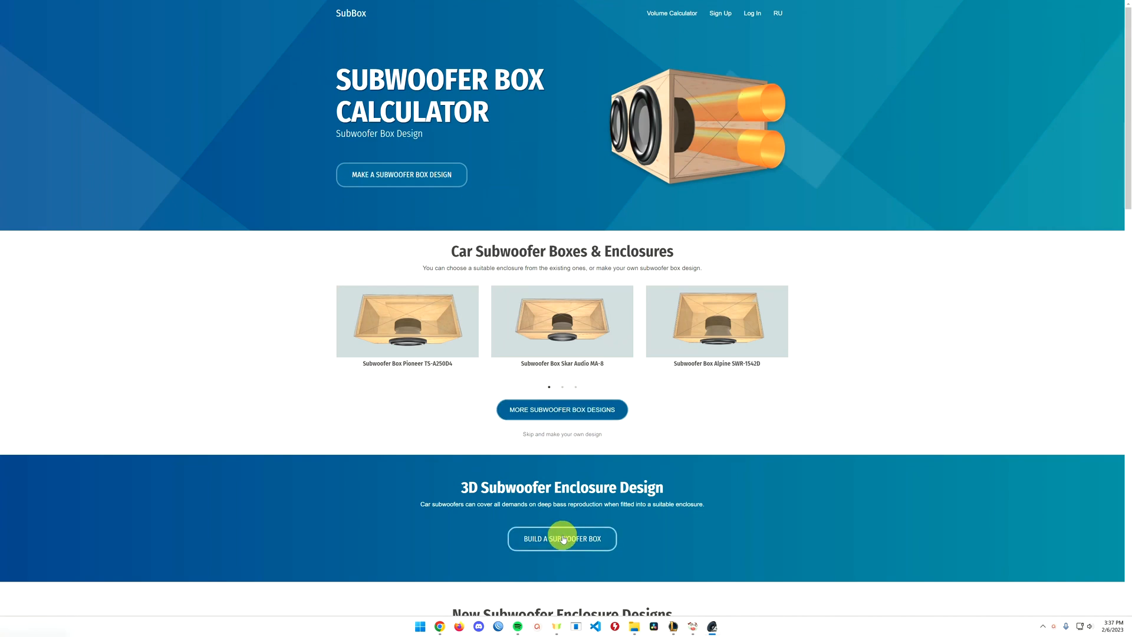
{"action": "left_click", "coordinate": [562, 538]}
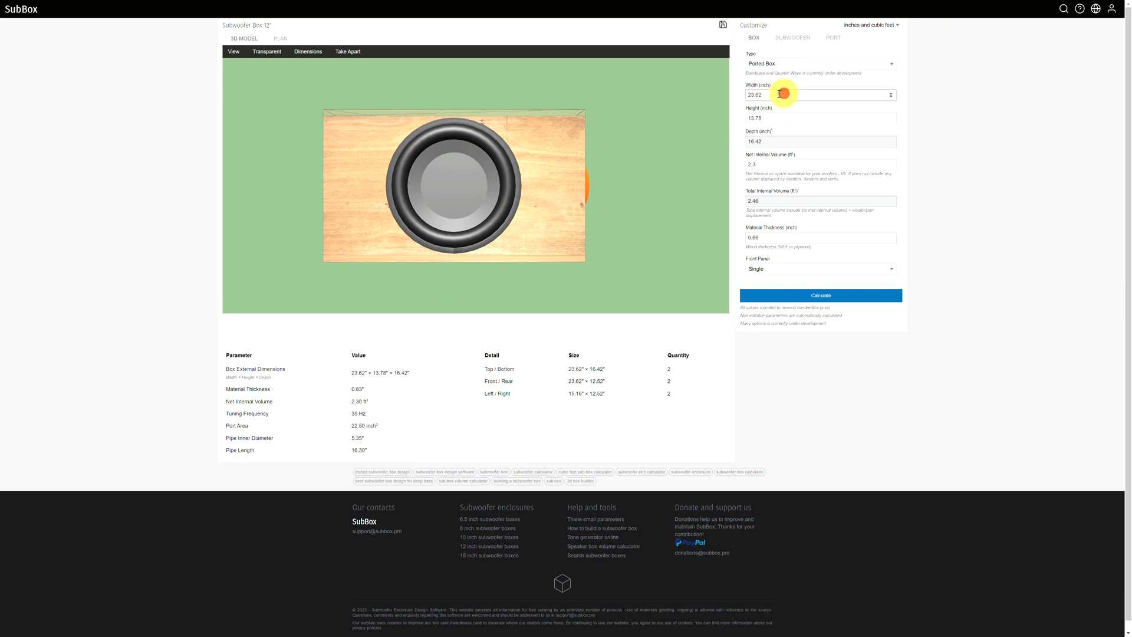
Set the box to 12 inches wide by 24 inches high and recalculate the panels
{"action": "type", "text": "24"}
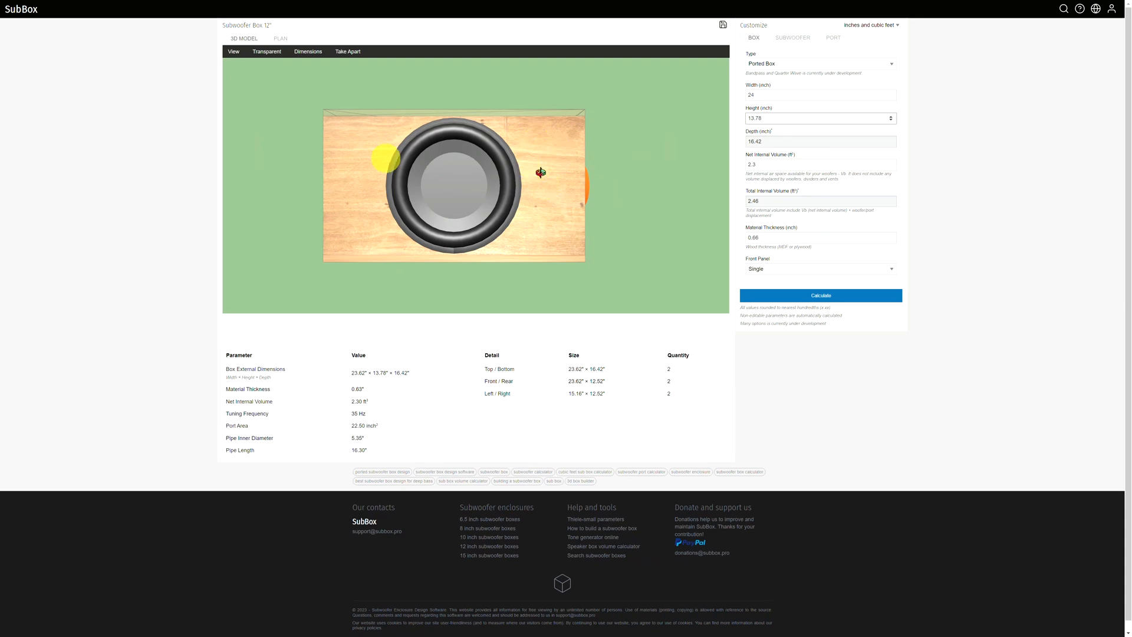
{"action": "left_click_drag", "start_coordinate": [541, 172], "coordinate": [546, 197]}
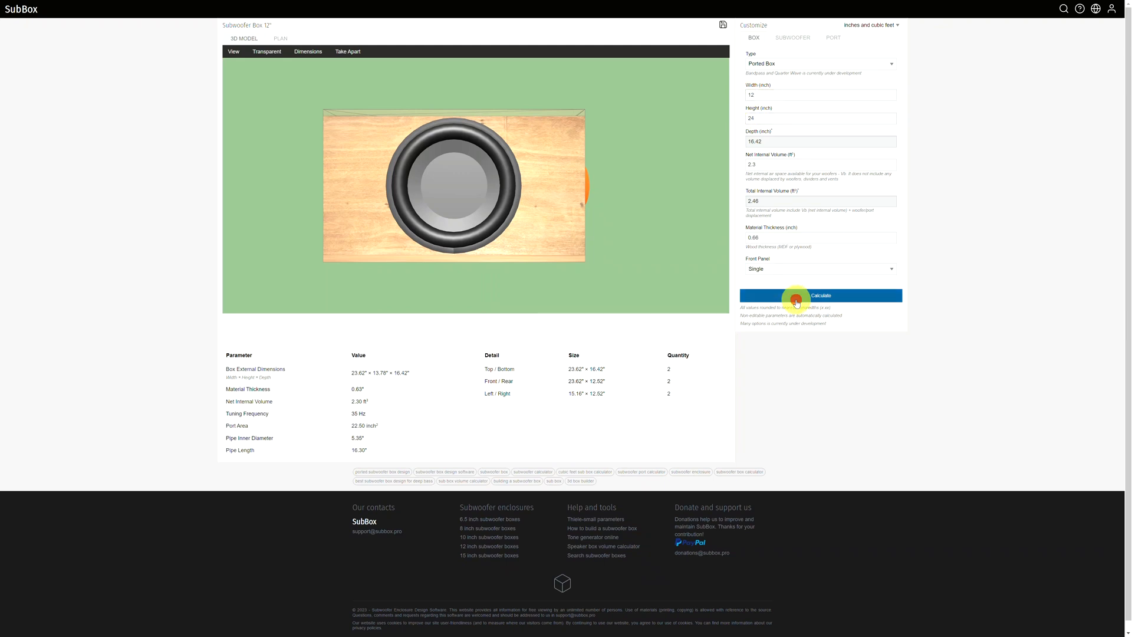
{"action": "left_click", "coordinate": [821, 295]}
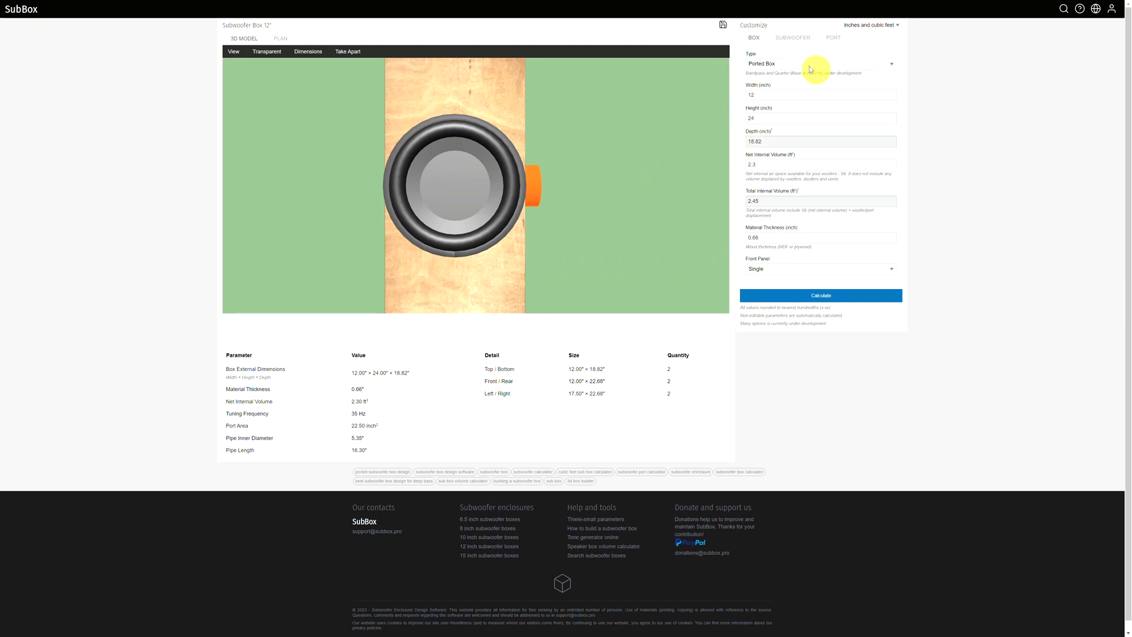
Switch the port type to a slot on the right panel and recalculate the enclosure
{"action": "left_click", "coordinate": [833, 37]}
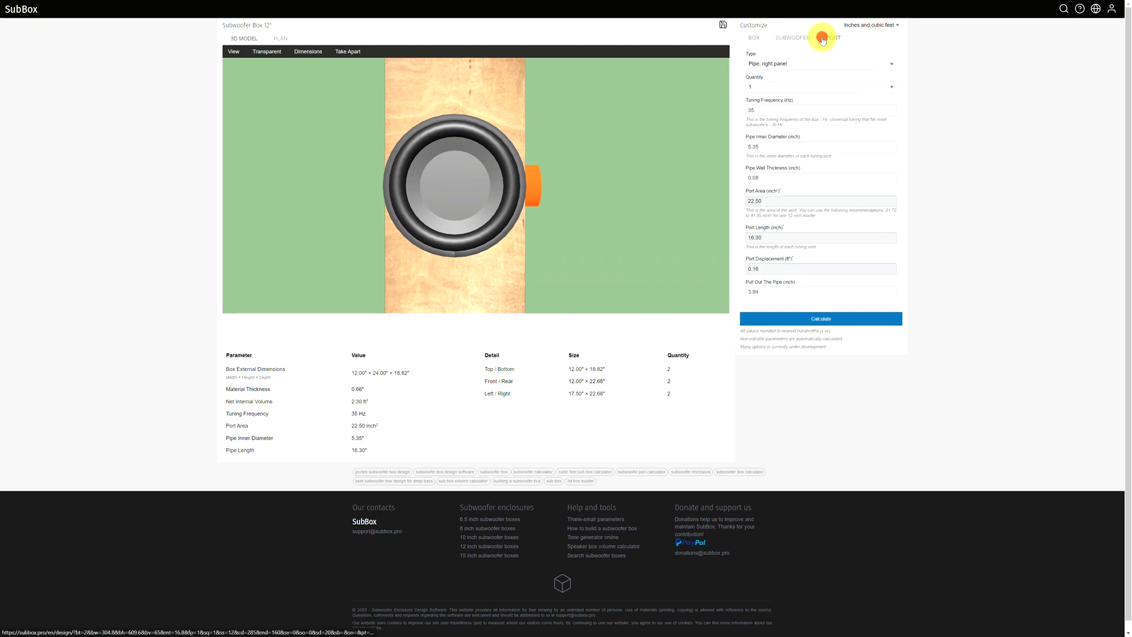
{"action": "left_click", "coordinate": [821, 64]}
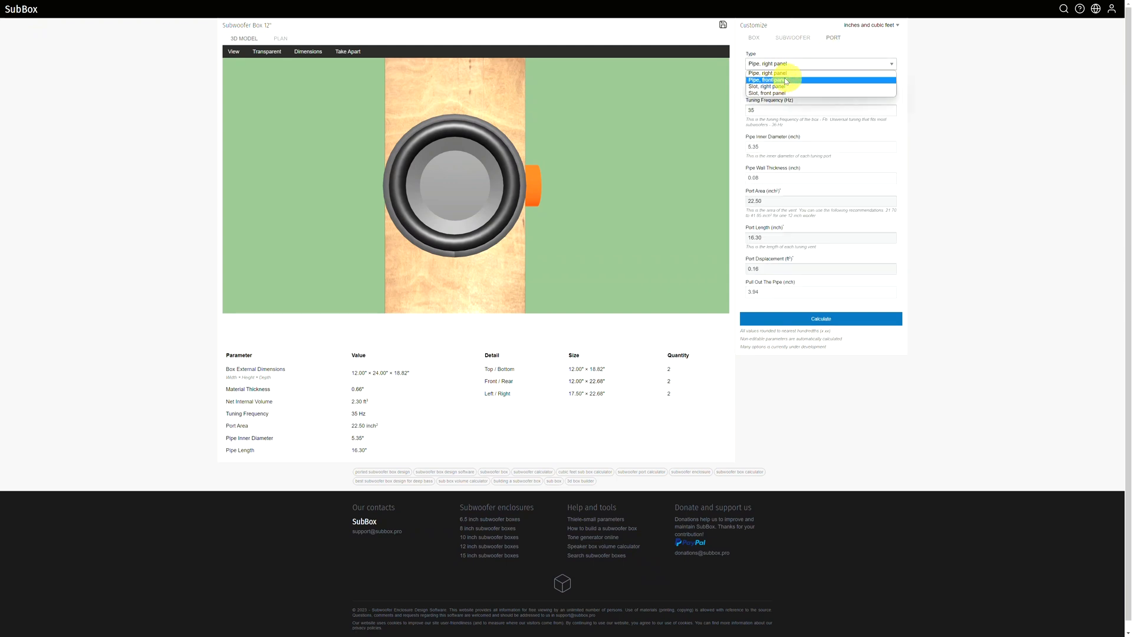
{"action": "mouse_move", "coordinate": [790, 86]}
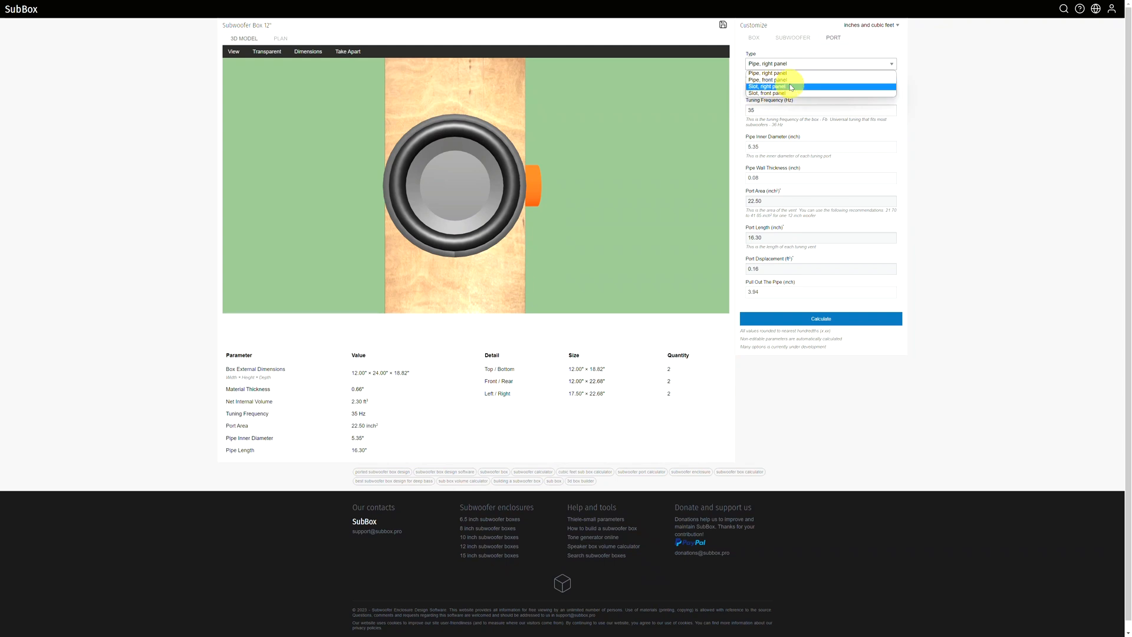
{"action": "left_click", "coordinate": [767, 87]}
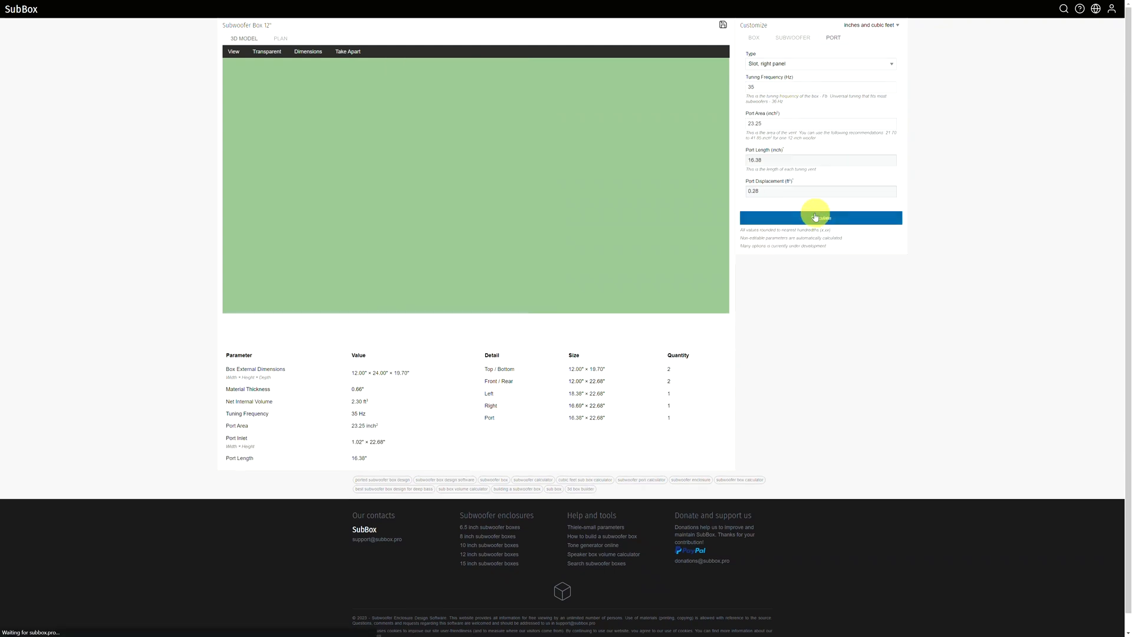
{"action": "left_click", "coordinate": [821, 217]}
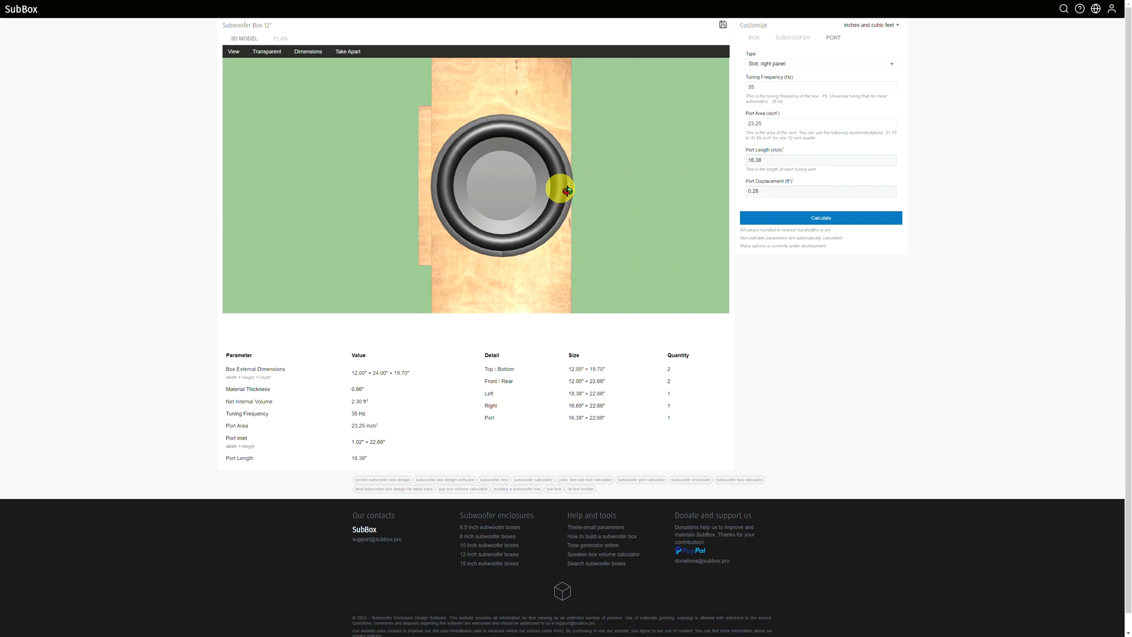
{"action": "left_click_drag", "start_coordinate": [563, 190], "coordinate": [536, 189]}
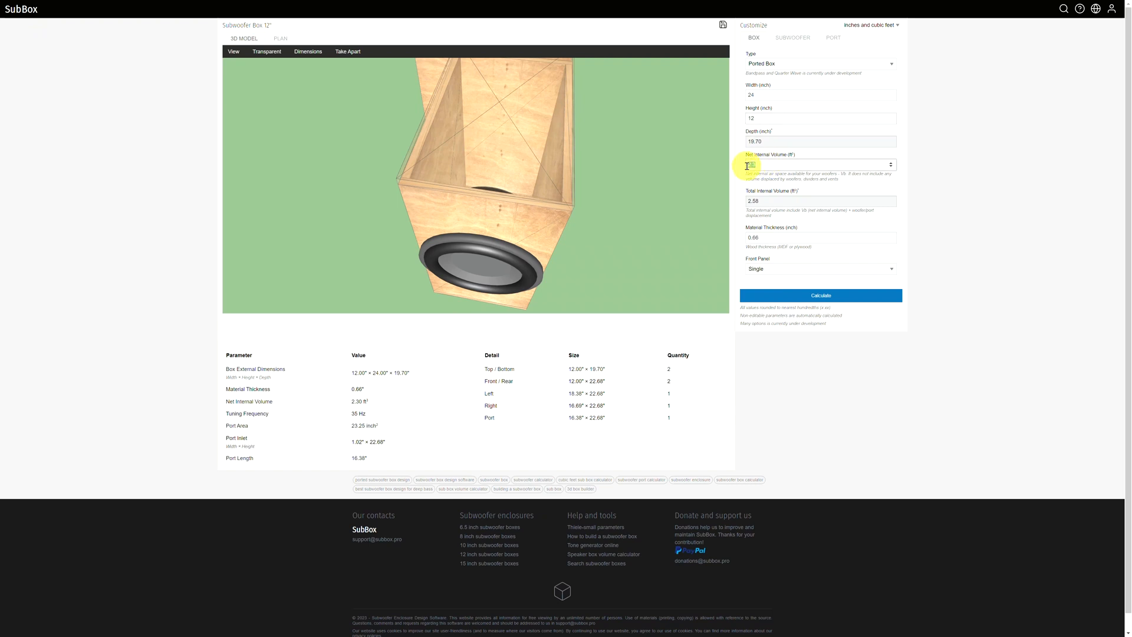
Enter a net internal volume of 1.1713 cubic feet and recalculate the box
{"action": "type", "text": "1.1713"}
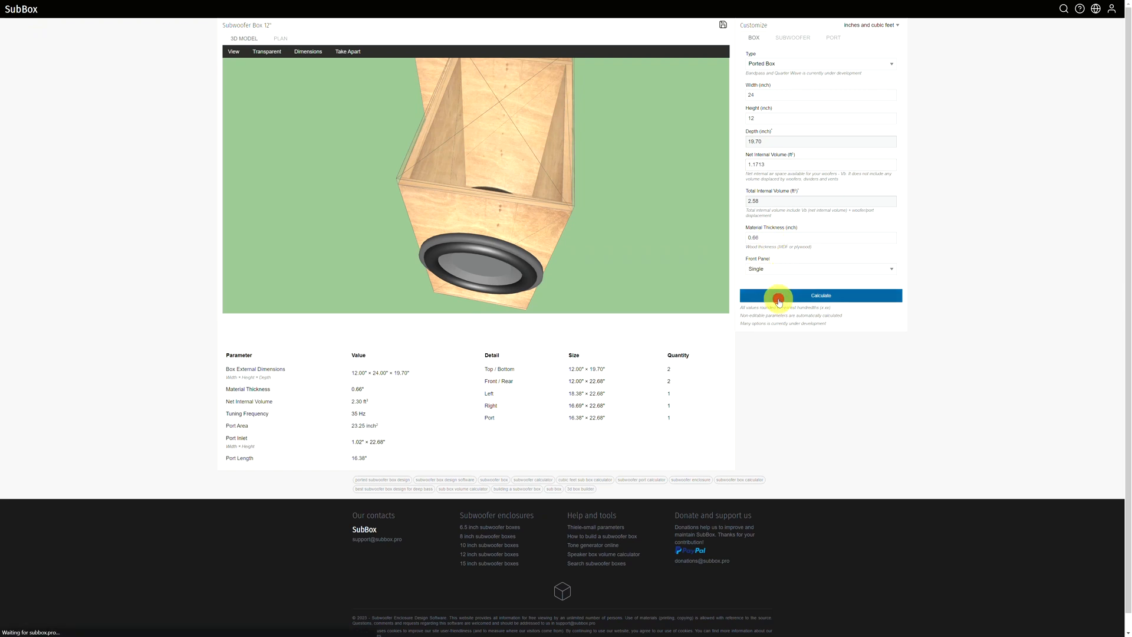
{"action": "left_click", "coordinate": [821, 295]}
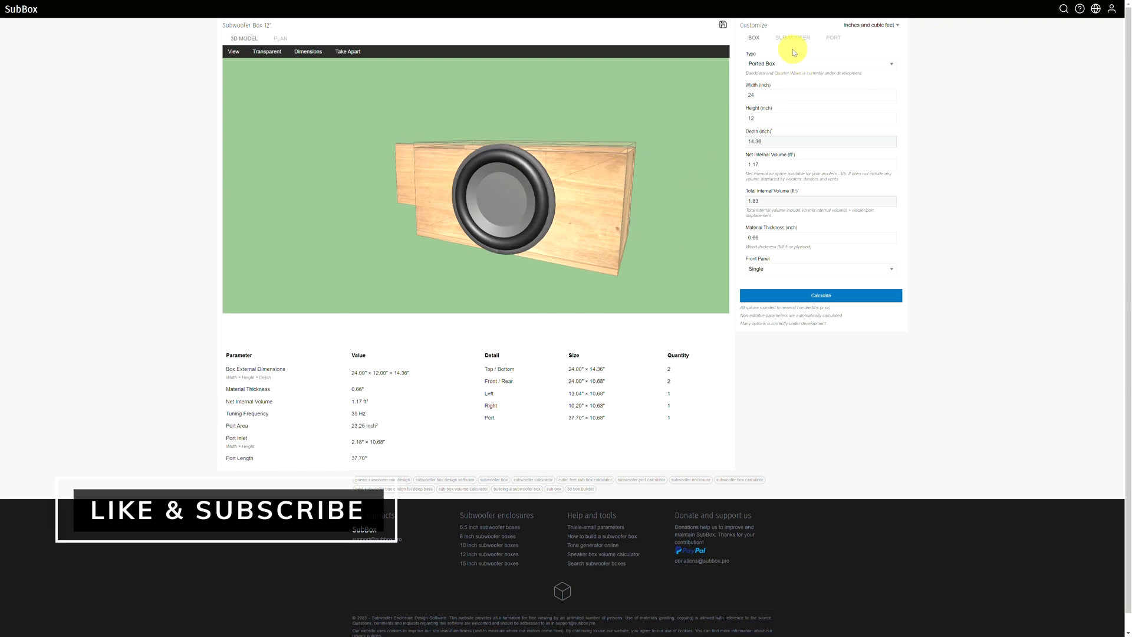
Change the subwoofer size to 8" - 20 cm on the Subwoofer tab
{"action": "left_click", "coordinate": [792, 38]}
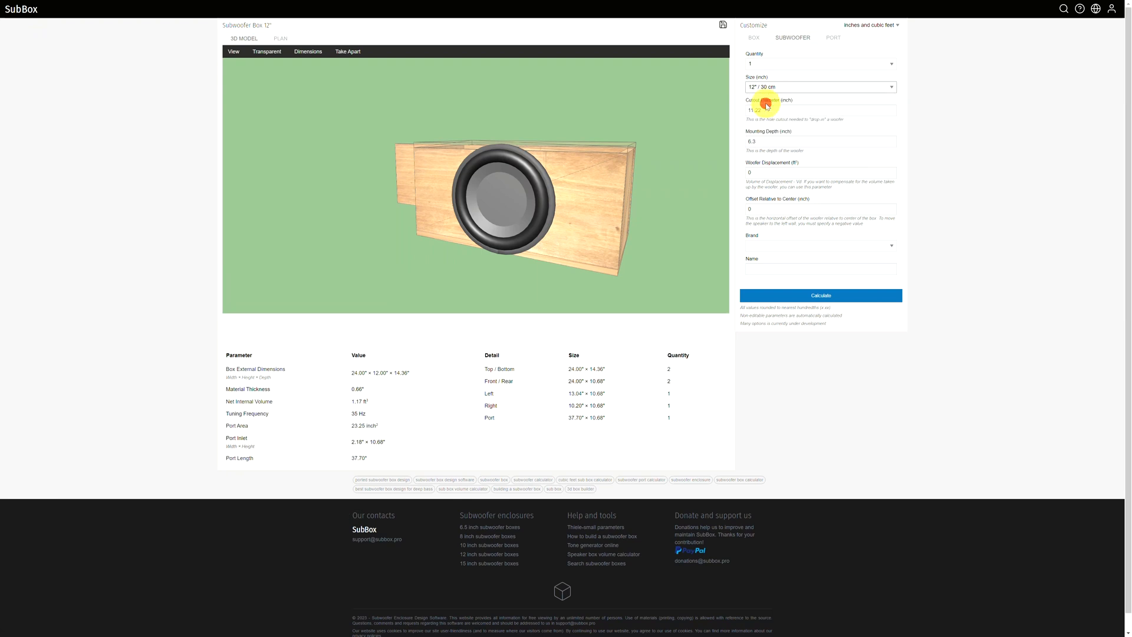
{"action": "left_click", "coordinate": [819, 87]}
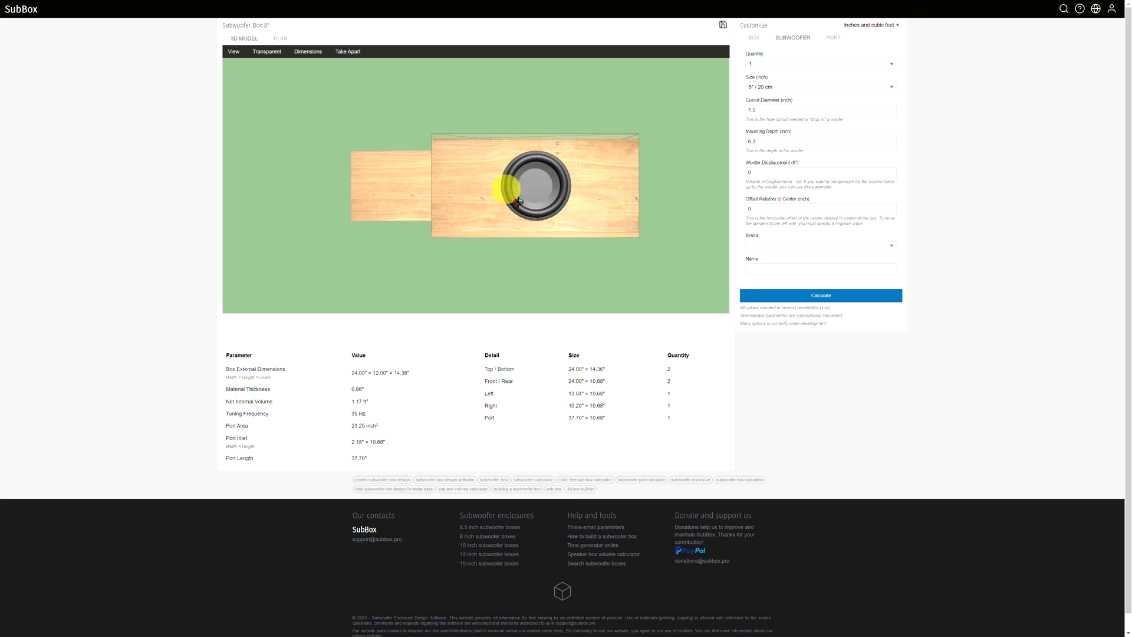
Move the slot port to the front panel and set tuning frequency 26.93 Hz
{"action": "left_click", "coordinate": [834, 38]}
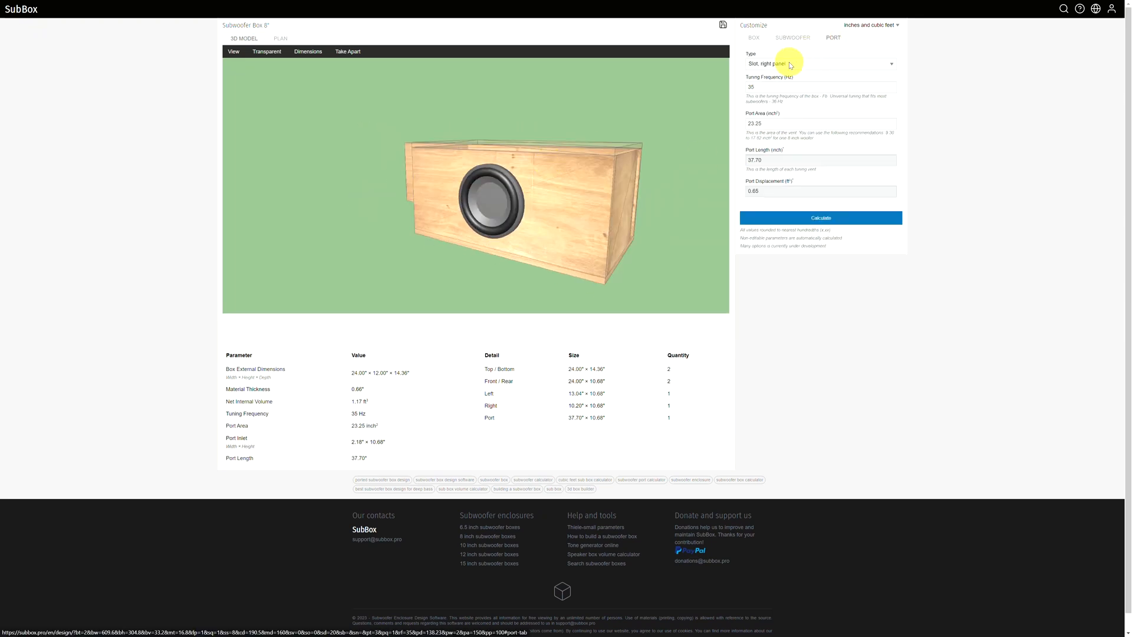
{"action": "left_click", "coordinate": [821, 62]}
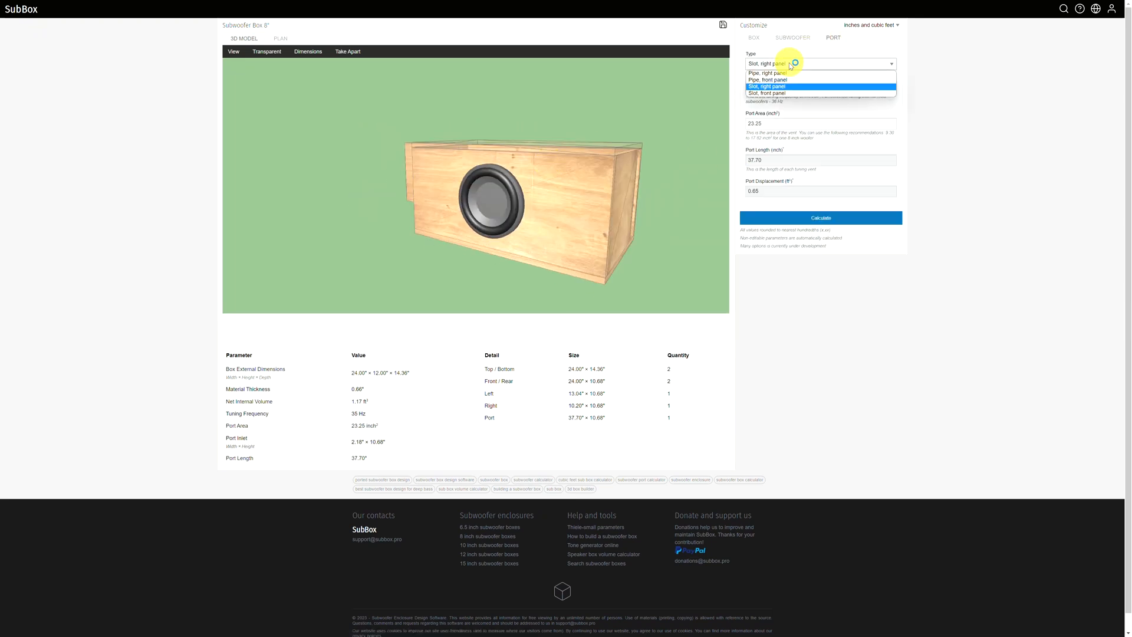
{"action": "left_click", "coordinate": [765, 93]}
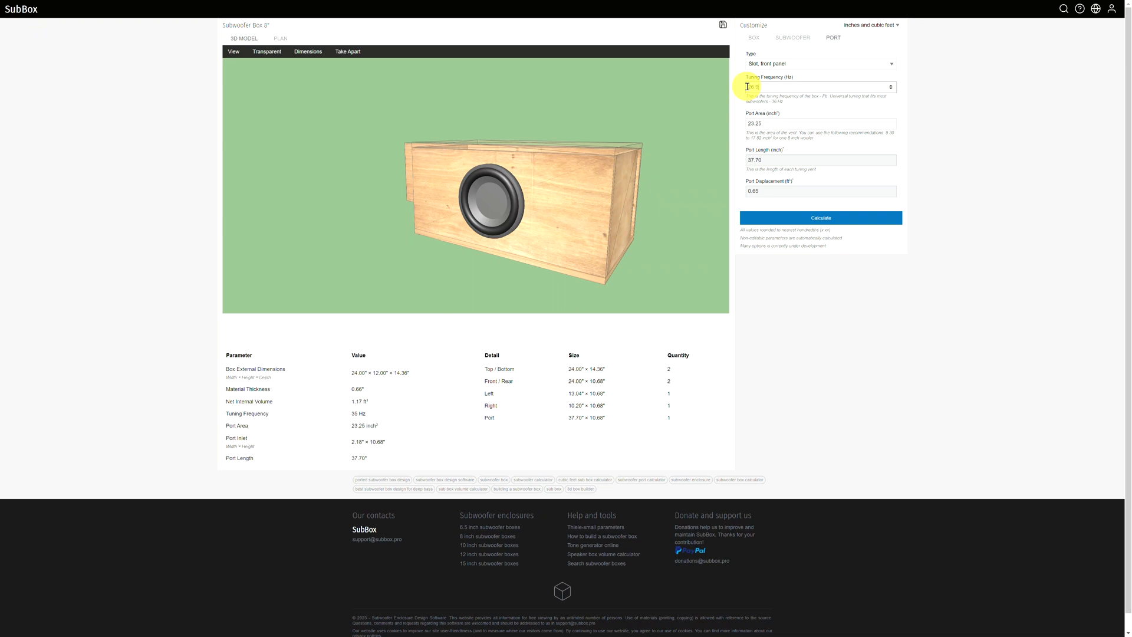
{"action": "type", "text": "26.93"}
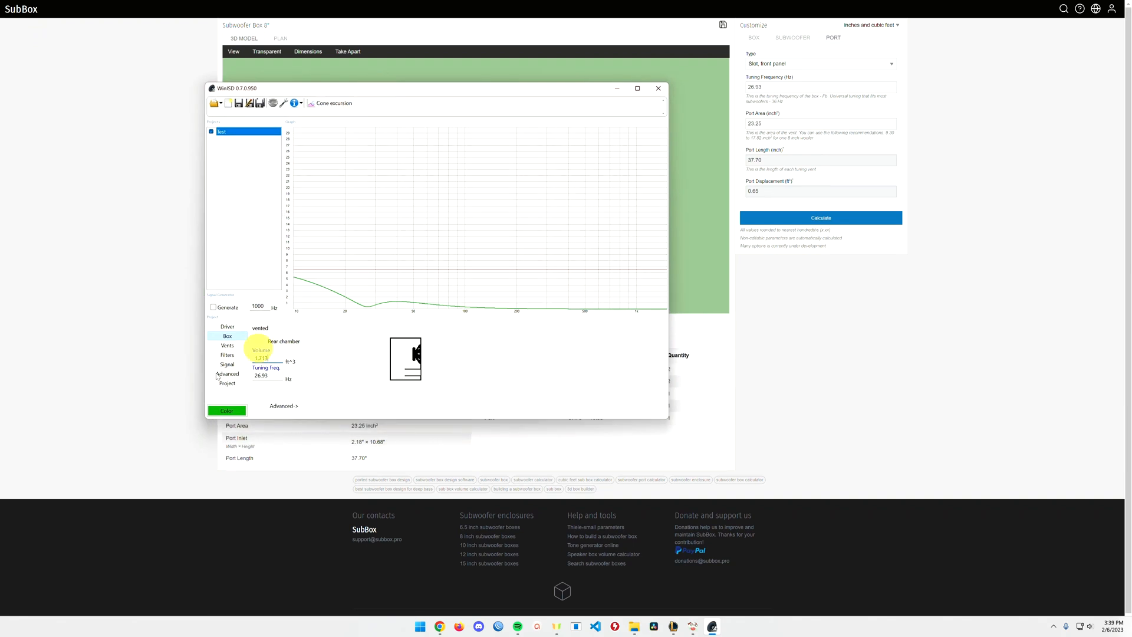
View the WinISD vent settings for reference, then return to the SubBox design
{"action": "left_click", "coordinate": [226, 345]}
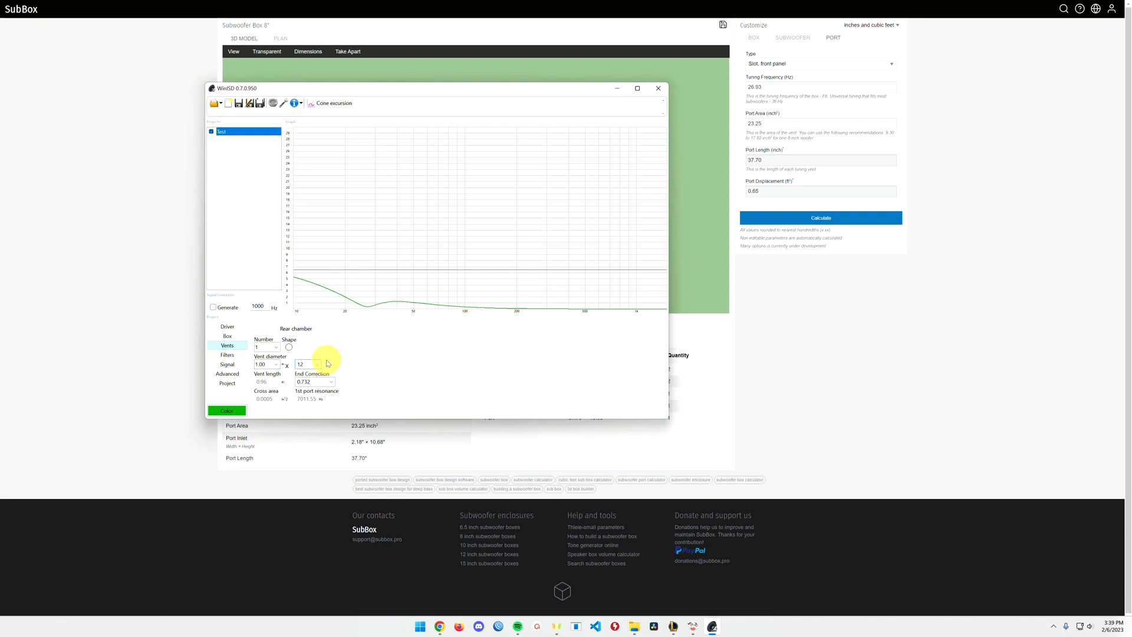
{"action": "left_click", "coordinate": [658, 87]}
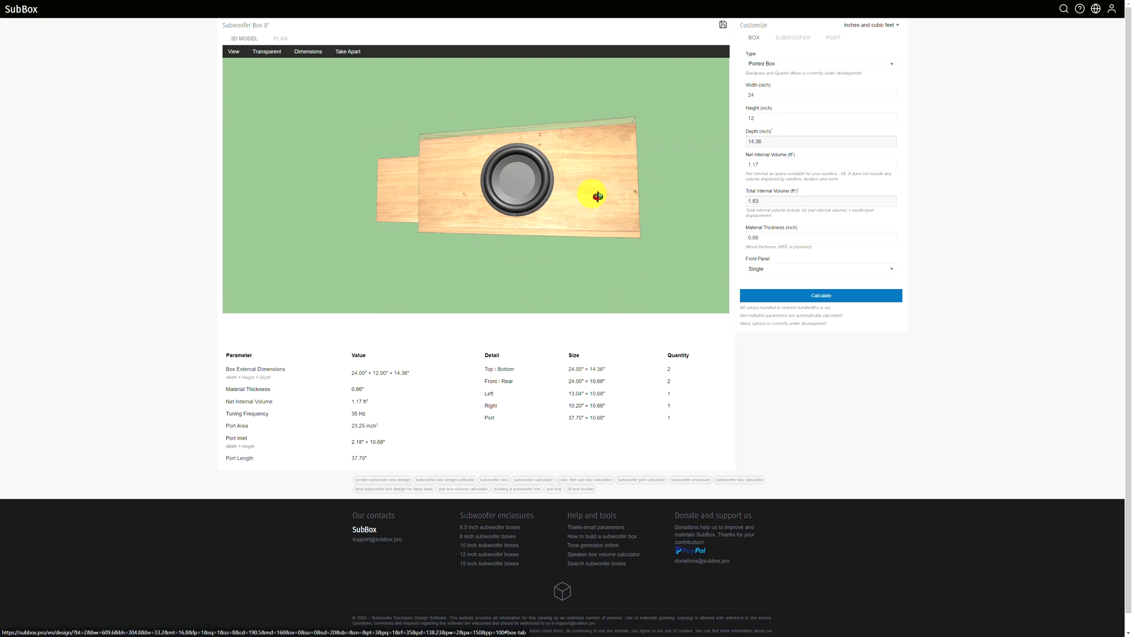
Set the box height to 13 inches and recalculate for a 67.74-inch front slot port
{"action": "left_click", "coordinate": [819, 118]}
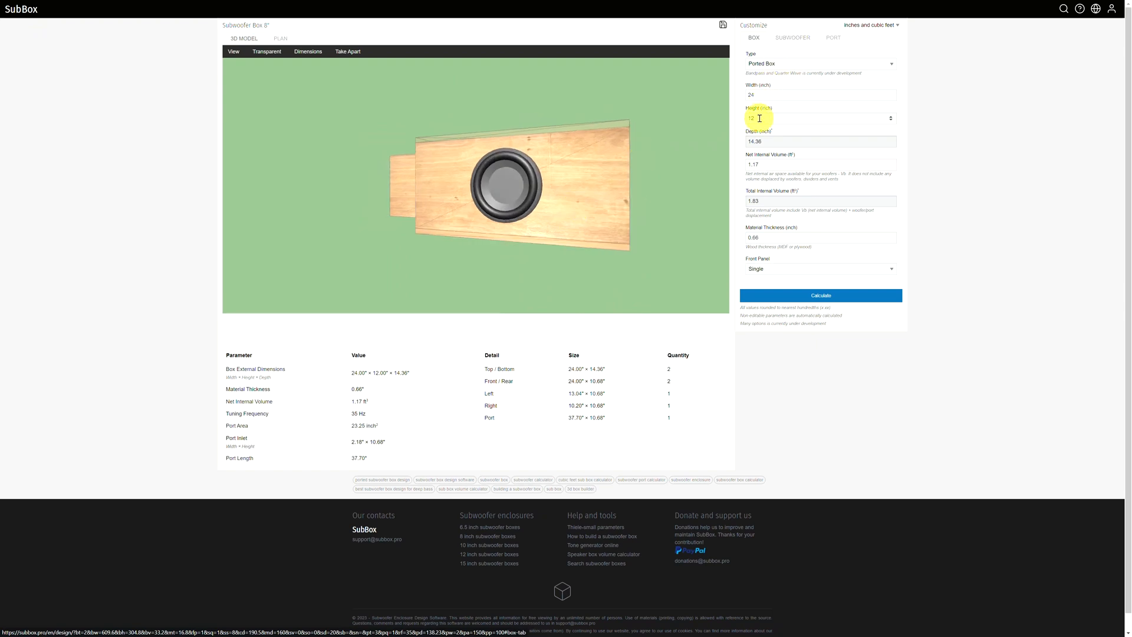
{"action": "left_click", "coordinate": [821, 295]}
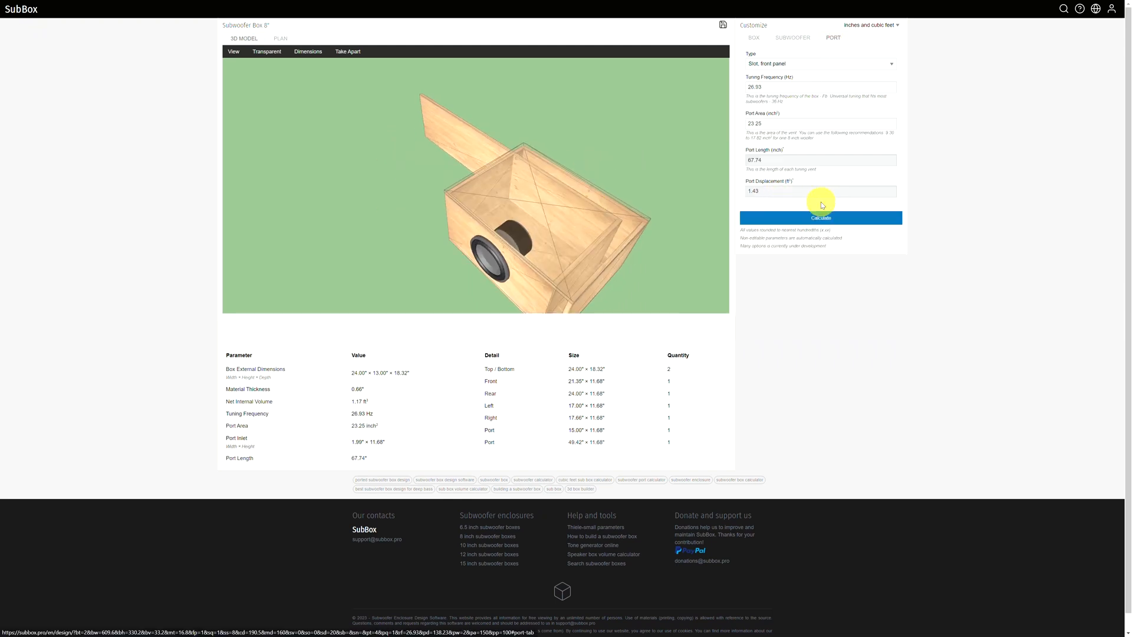
{"action": "mouse_move", "coordinate": [795, 188]}
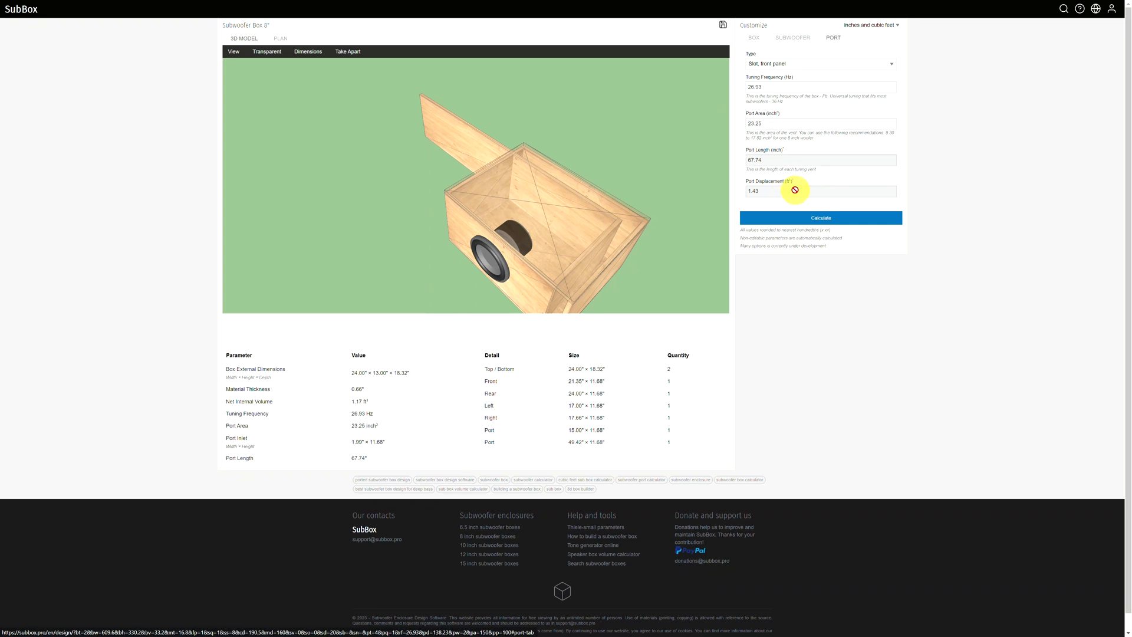
{"action": "mouse_move", "coordinate": [649, 590]}
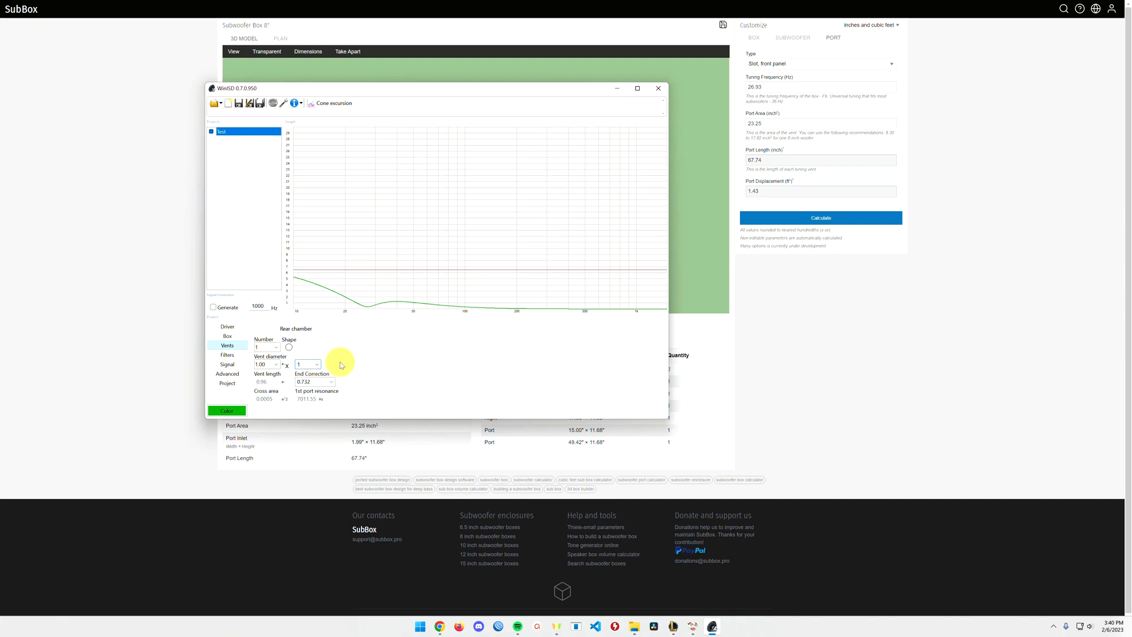
Resize the WinISD vent to a 0.50 x 12.00 in slot and plot rear port air velocity
{"action": "left_click", "coordinate": [288, 347]}
{"action": "type", "text": "2"}
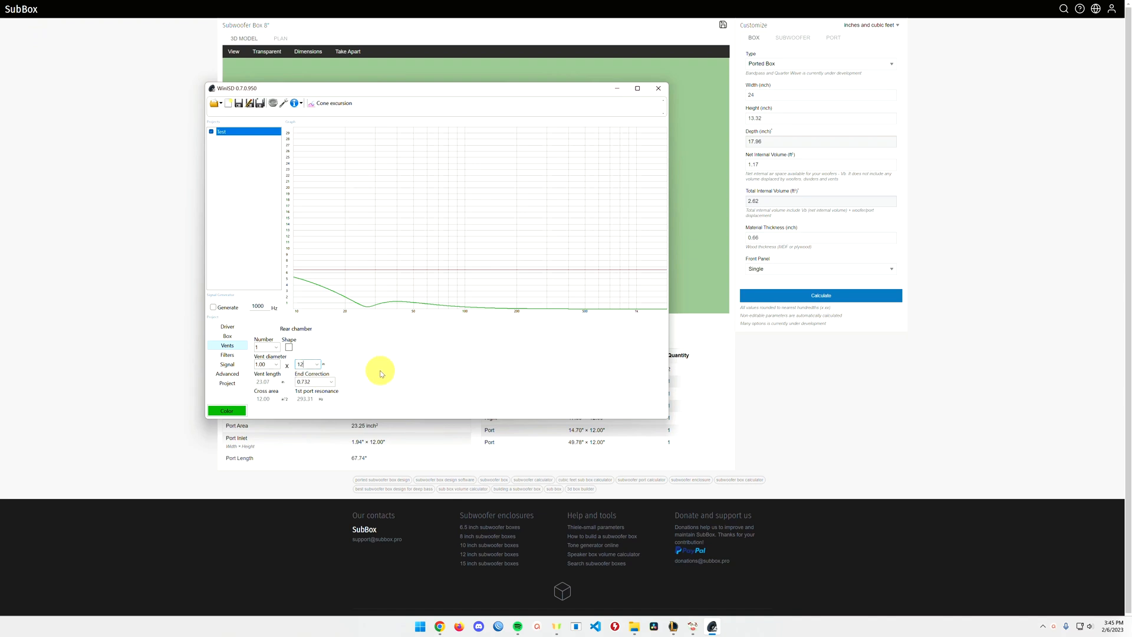
{"action": "mouse_move", "coordinate": [274, 375]}
{"action": "type", "text": ".5"}
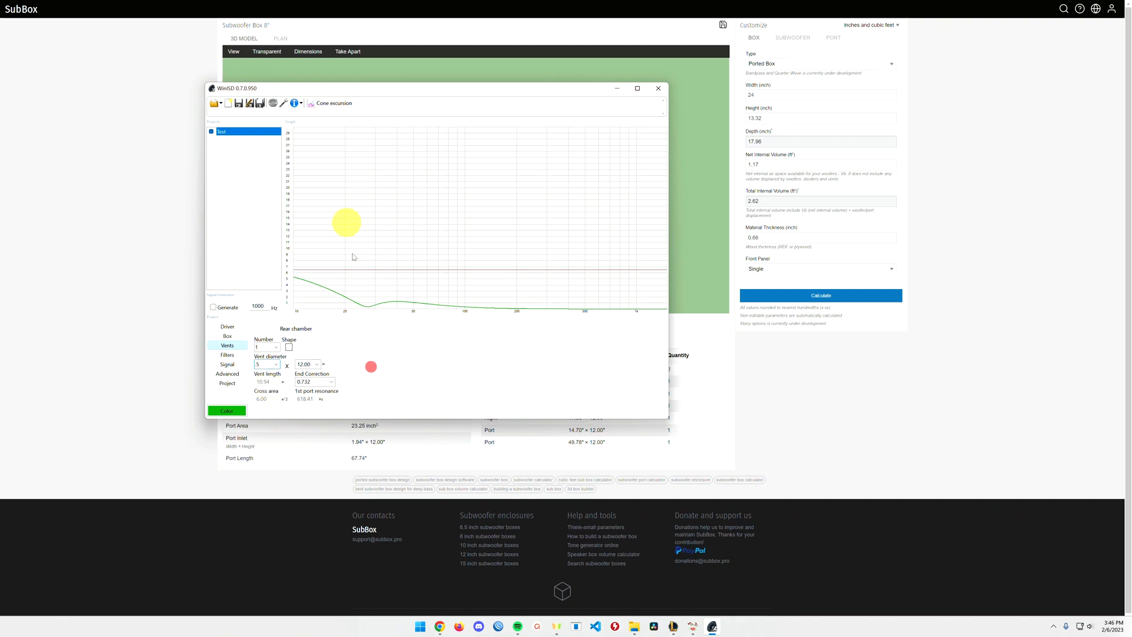
{"action": "left_click", "coordinate": [333, 103]}
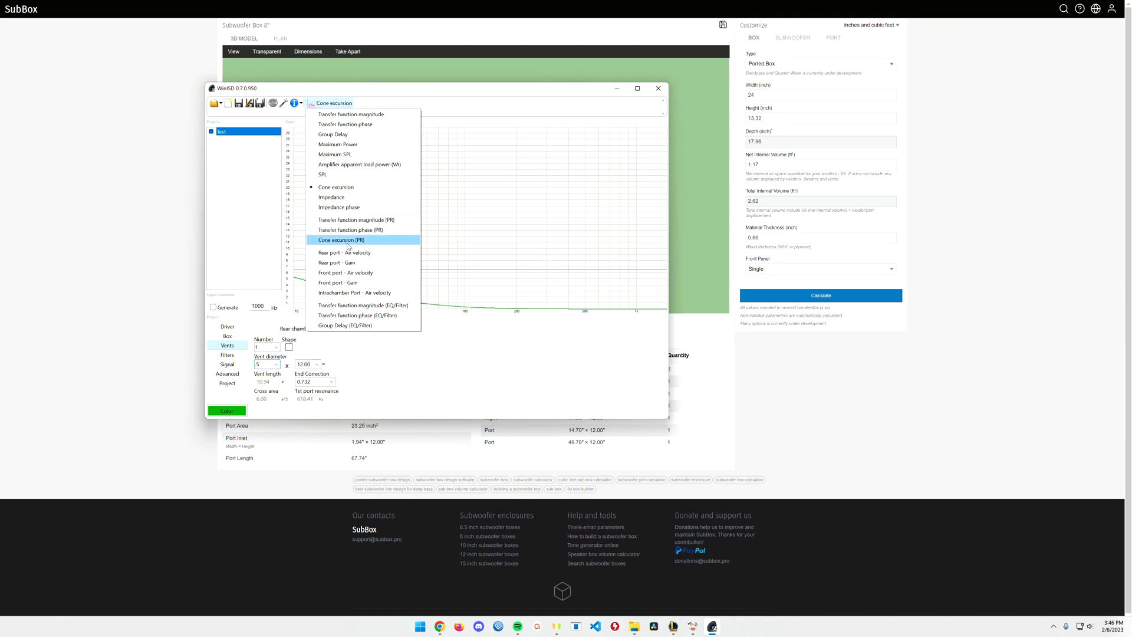
{"action": "left_click", "coordinate": [344, 253]}
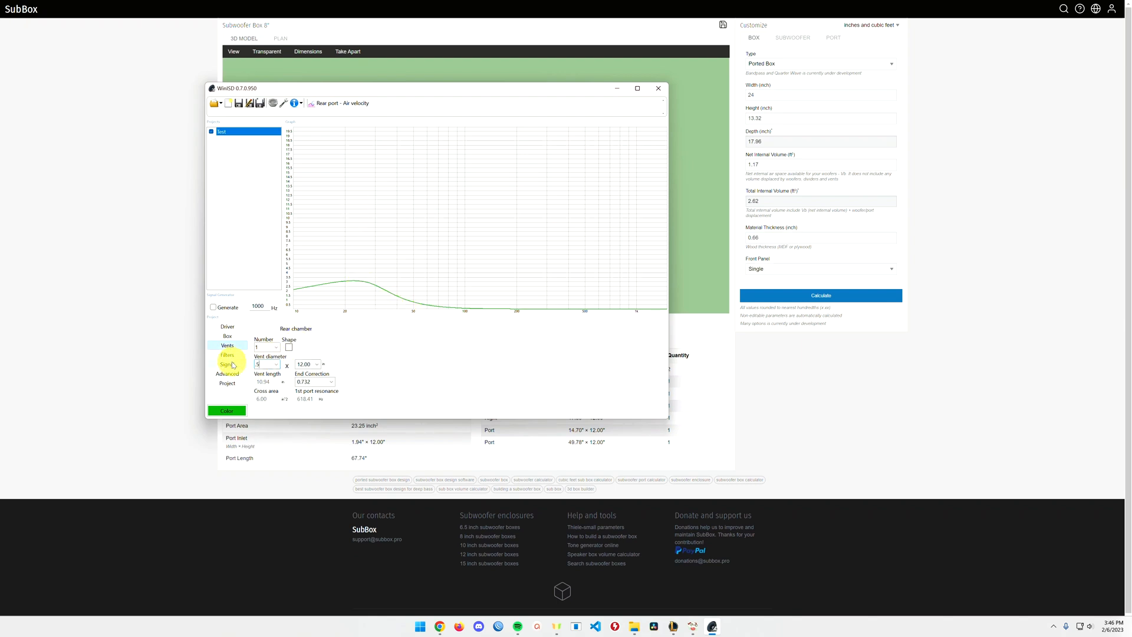
Return to the WinISD vent settings and enter a value of 0.66
{"action": "left_click", "coordinate": [227, 365]}
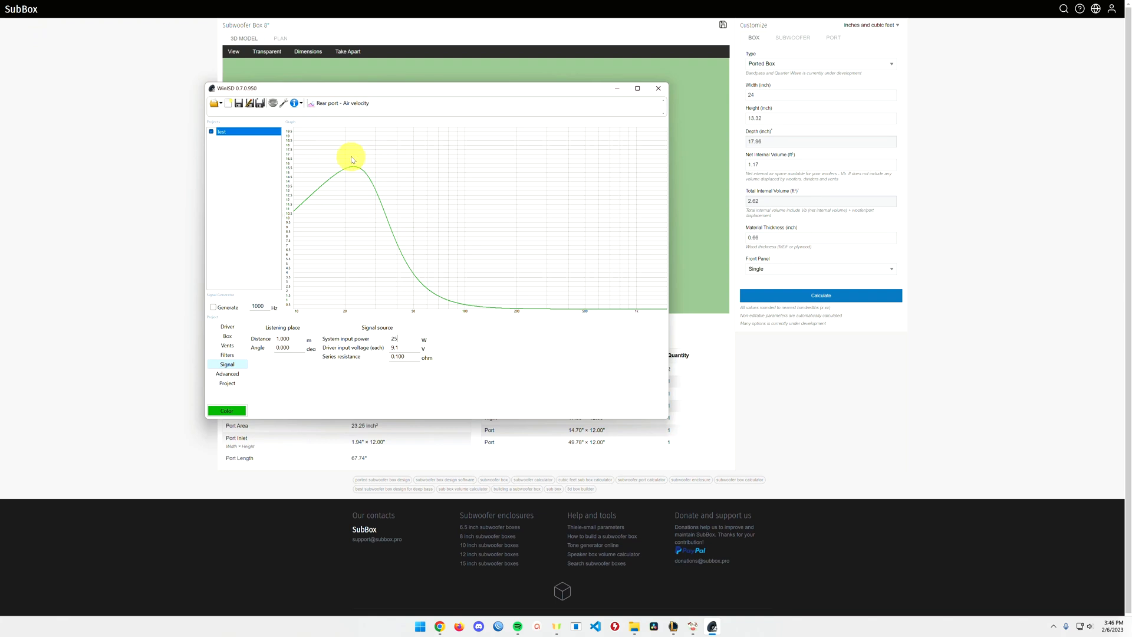
{"action": "left_click", "coordinate": [226, 344]}
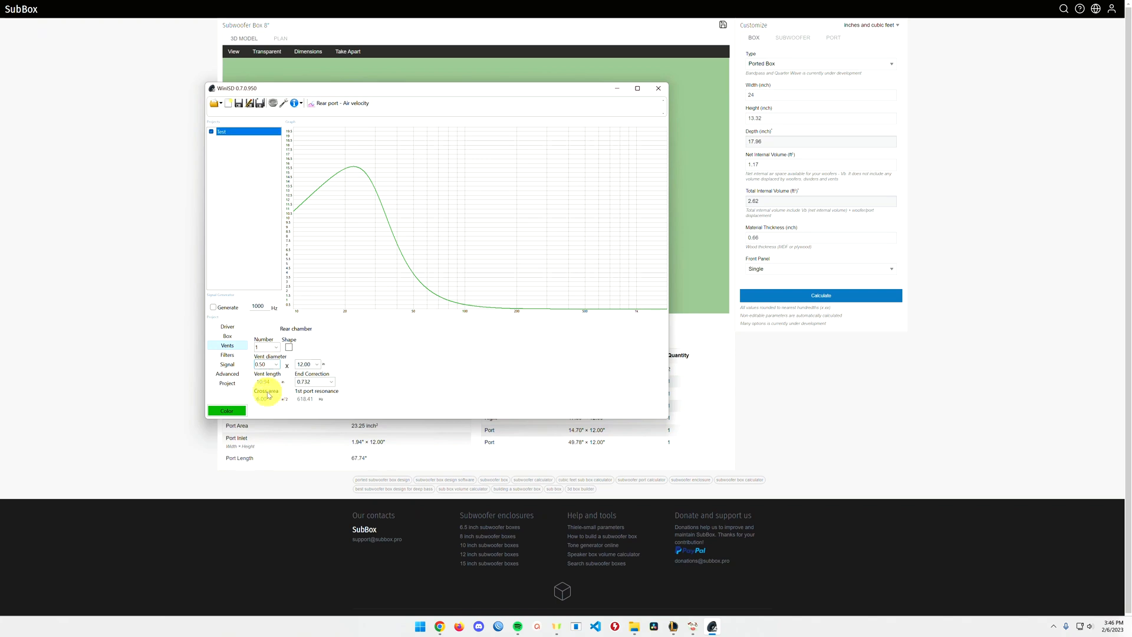
{"action": "type", "text": "0.66"}
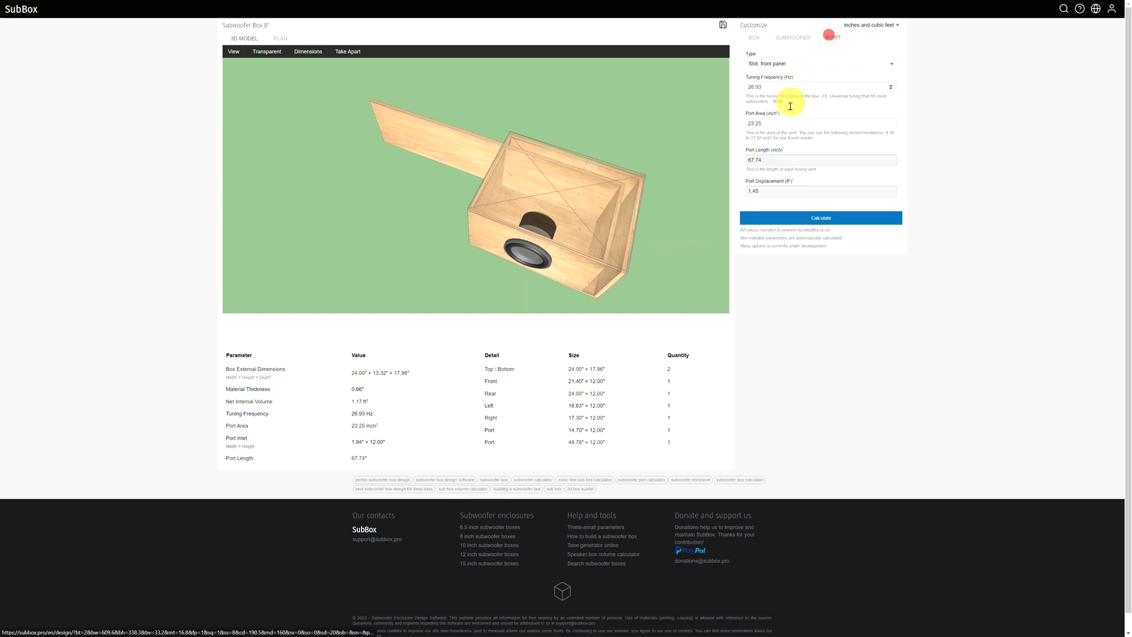
Set the port area to 6 square inches and recalculate for a 16.01-inch slot
{"action": "left_click", "coordinate": [821, 217]}
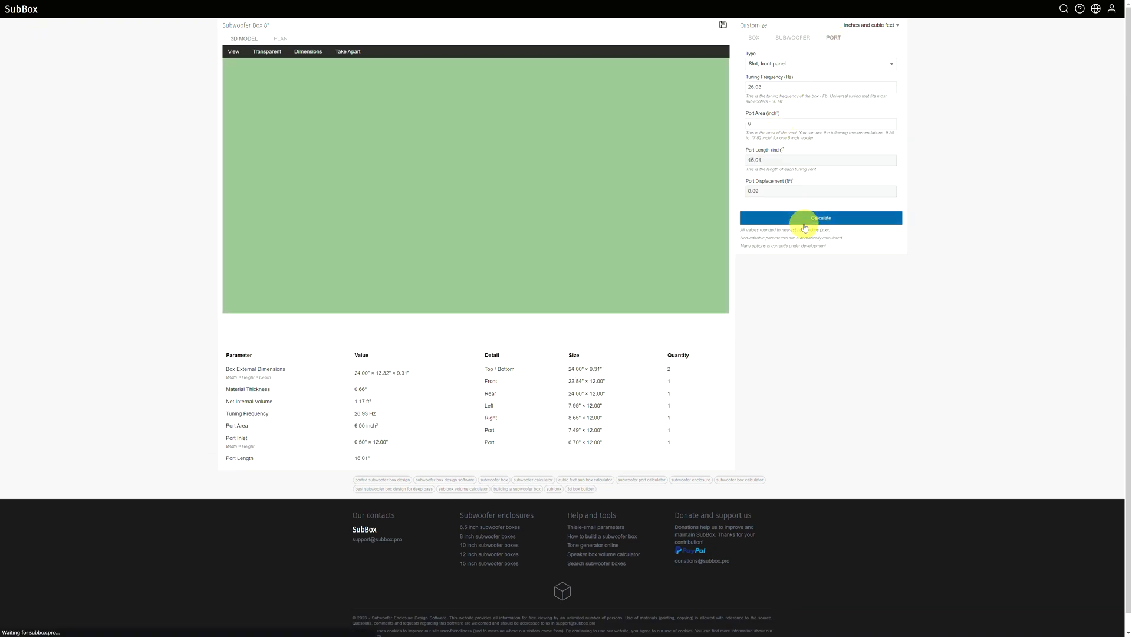
{"action": "left_click", "coordinate": [821, 217]}
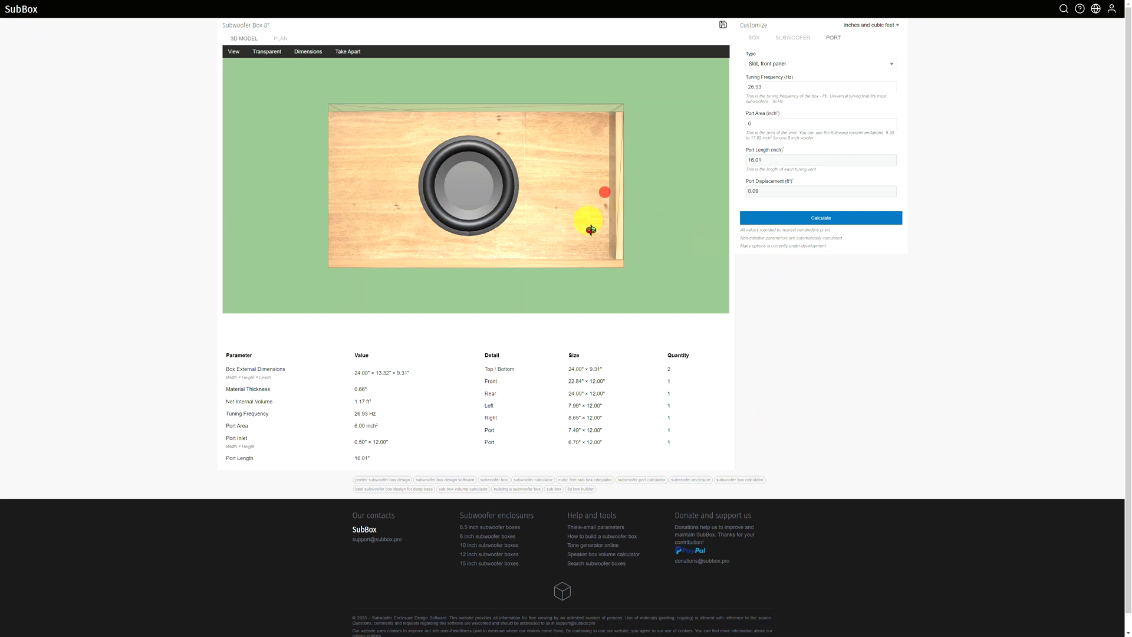
{"action": "left_click_drag", "start_coordinate": [589, 220], "coordinate": [476, 188]}
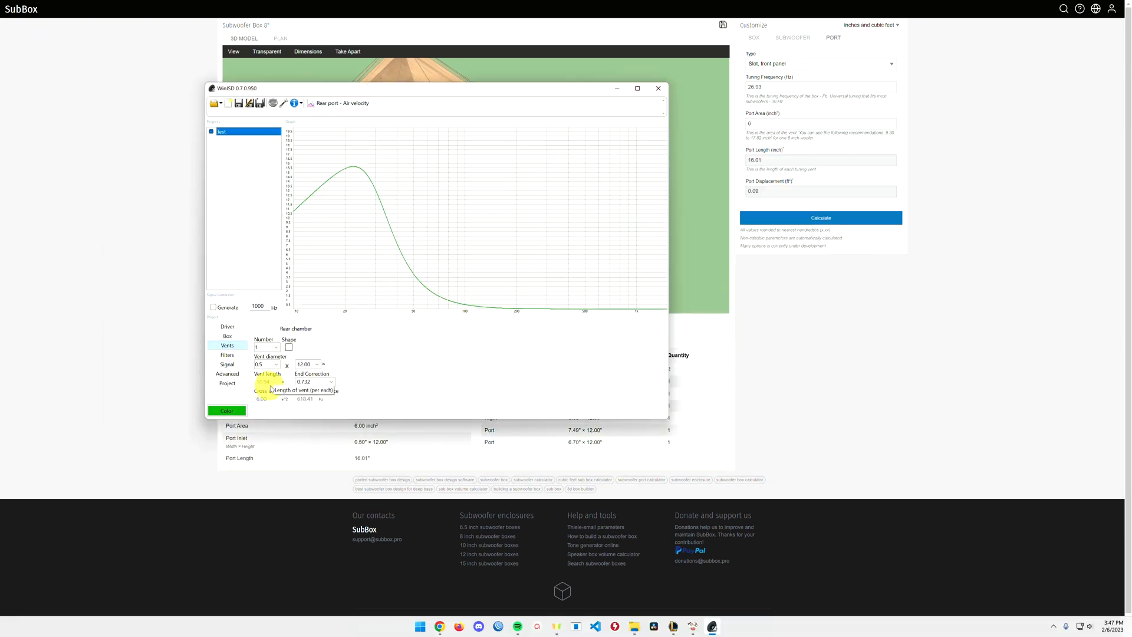
Enter a 1.713 cubic foot net internal volume from WinISD and recalculate the 24 x 13.32 x 12.50 box
{"action": "left_click", "coordinate": [226, 336]}
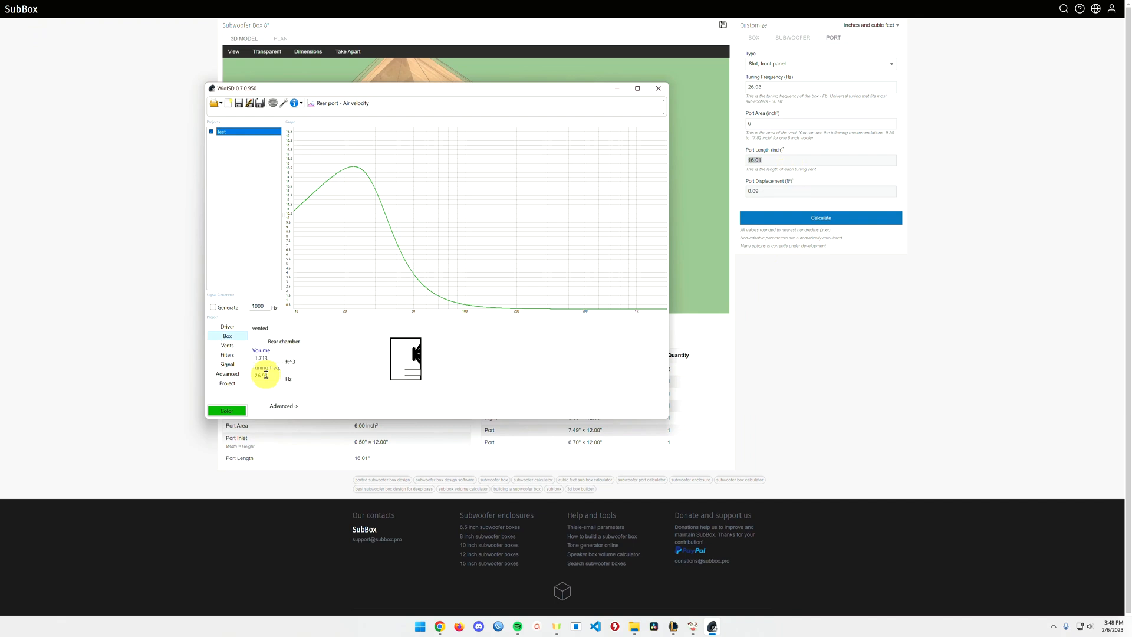
{"action": "left_click", "coordinate": [659, 87]}
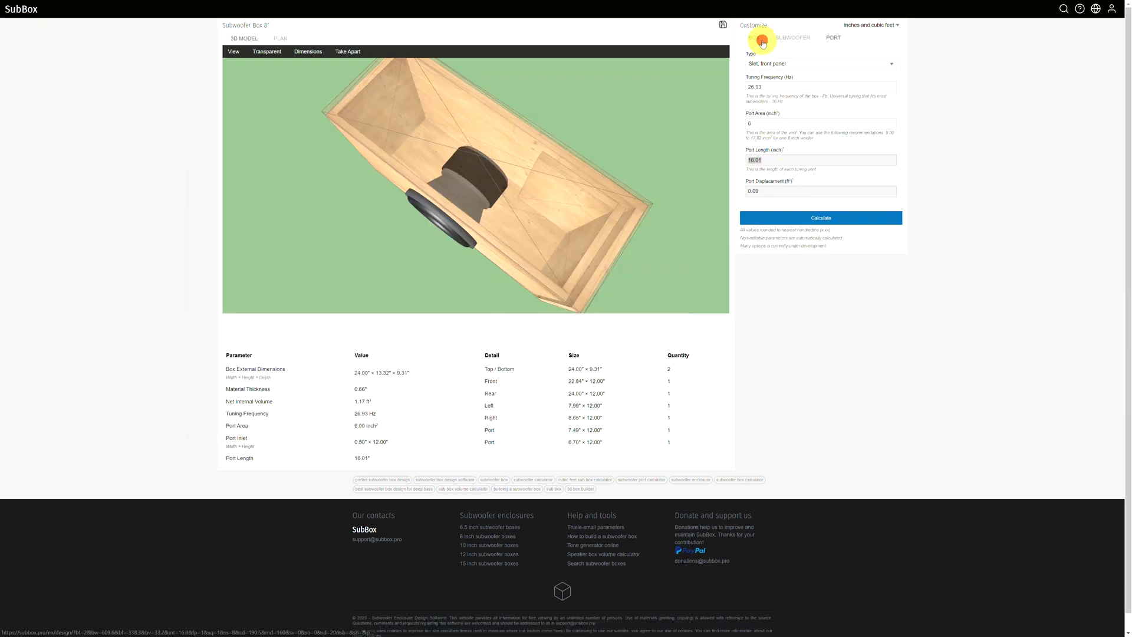
{"action": "left_click", "coordinate": [758, 38]}
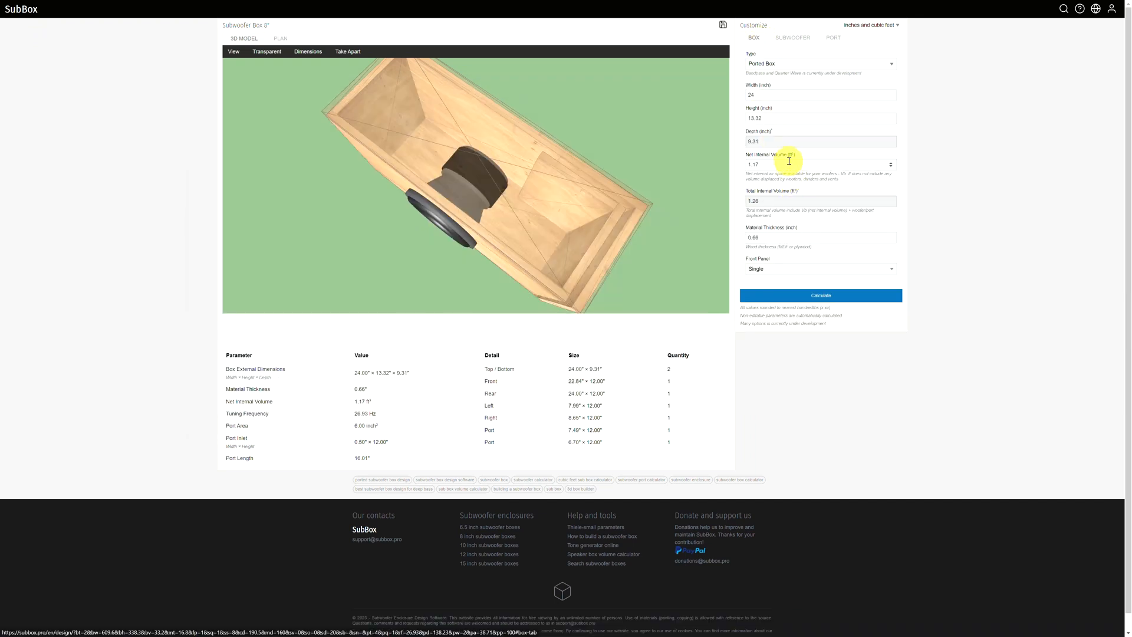
{"action": "key", "text": "alt+tab"}
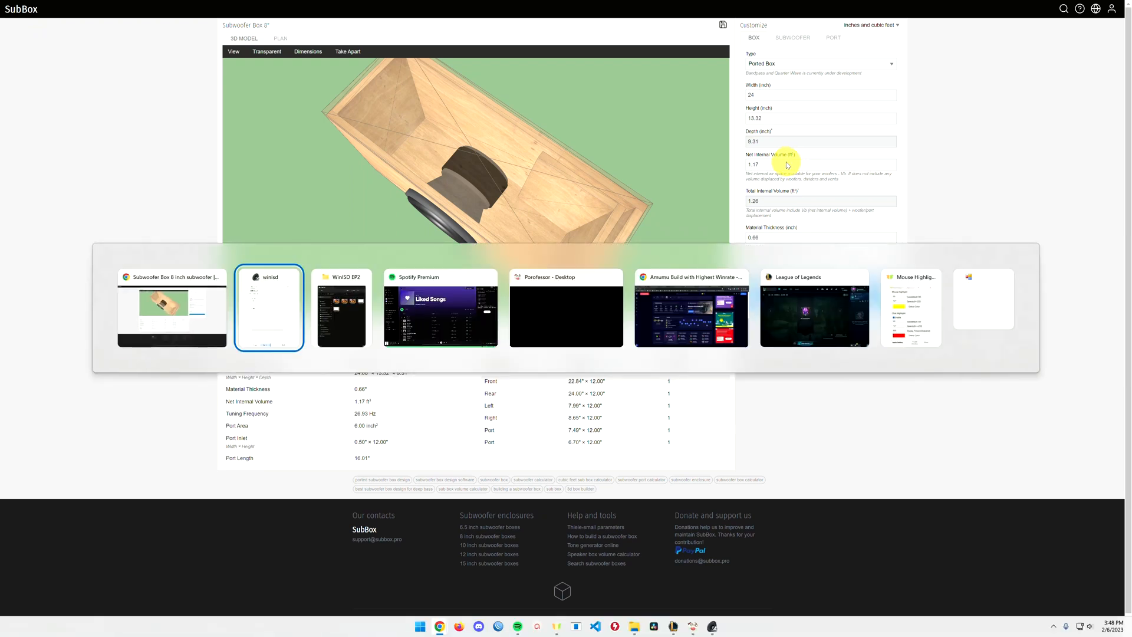
{"action": "left_click", "coordinate": [269, 307]}
{"action": "type", "text": "1.713"}
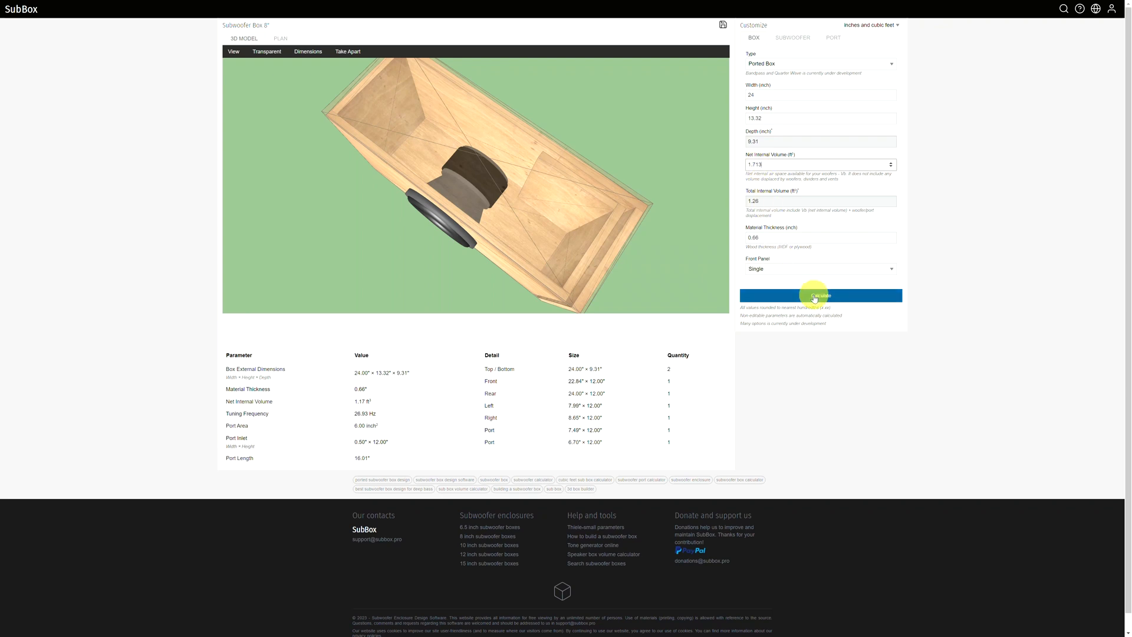
{"action": "left_click", "coordinate": [821, 295]}
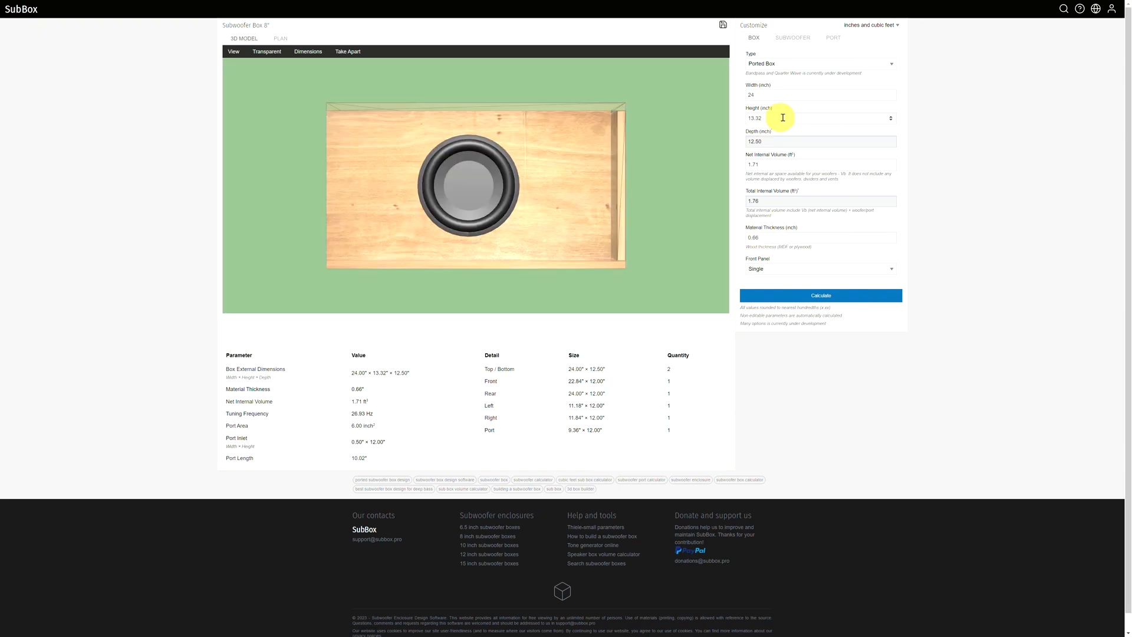
{"action": "mouse_move", "coordinate": [699, 161]}
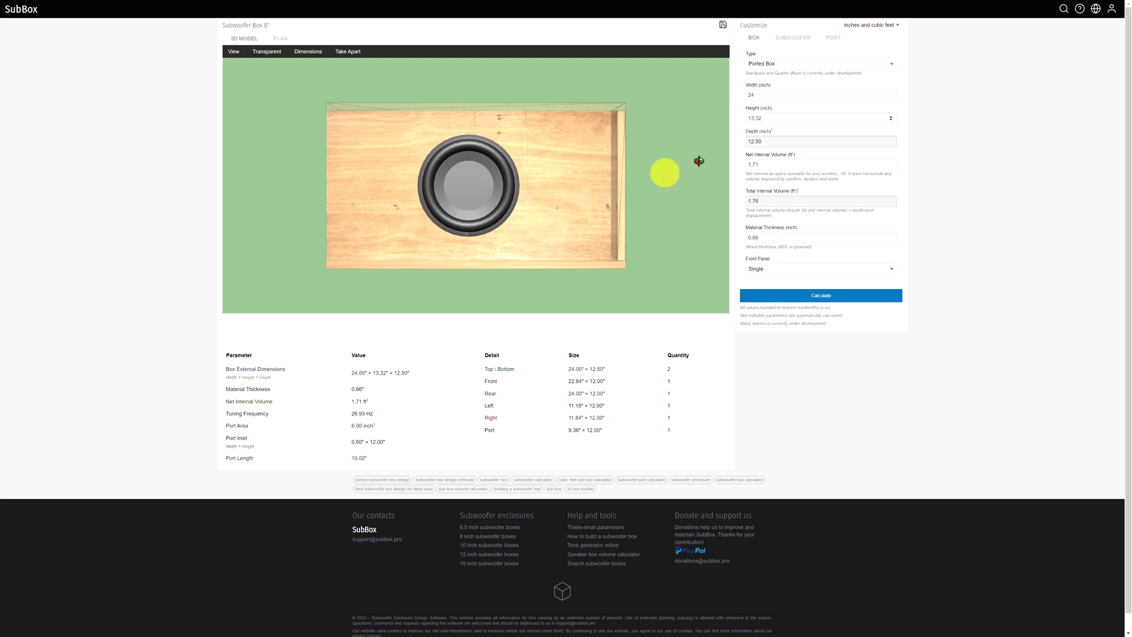
{"action": "left_click_drag", "start_coordinate": [491, 375], "coordinate": [606, 418]}
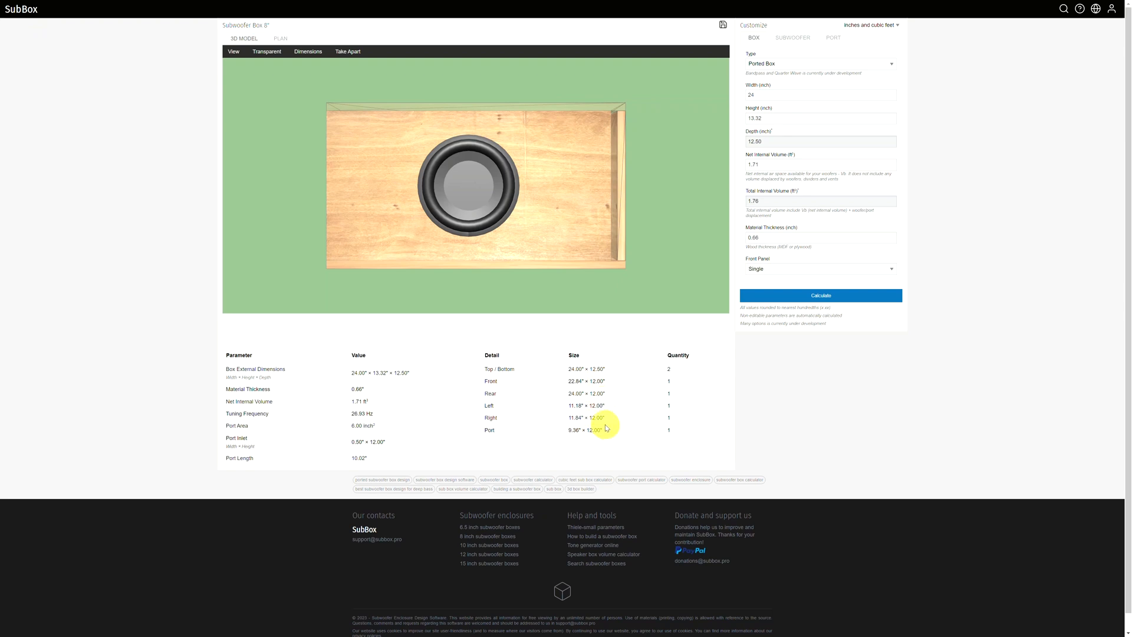
{"action": "mouse_move", "coordinate": [762, 390]}
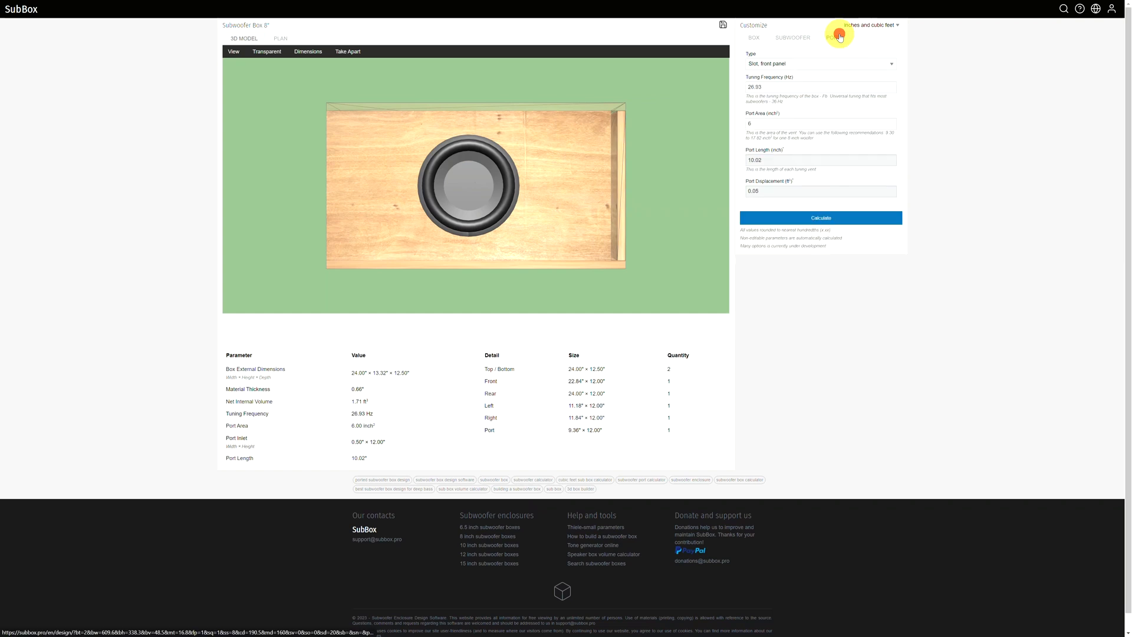
{"action": "left_click", "coordinate": [833, 37]}
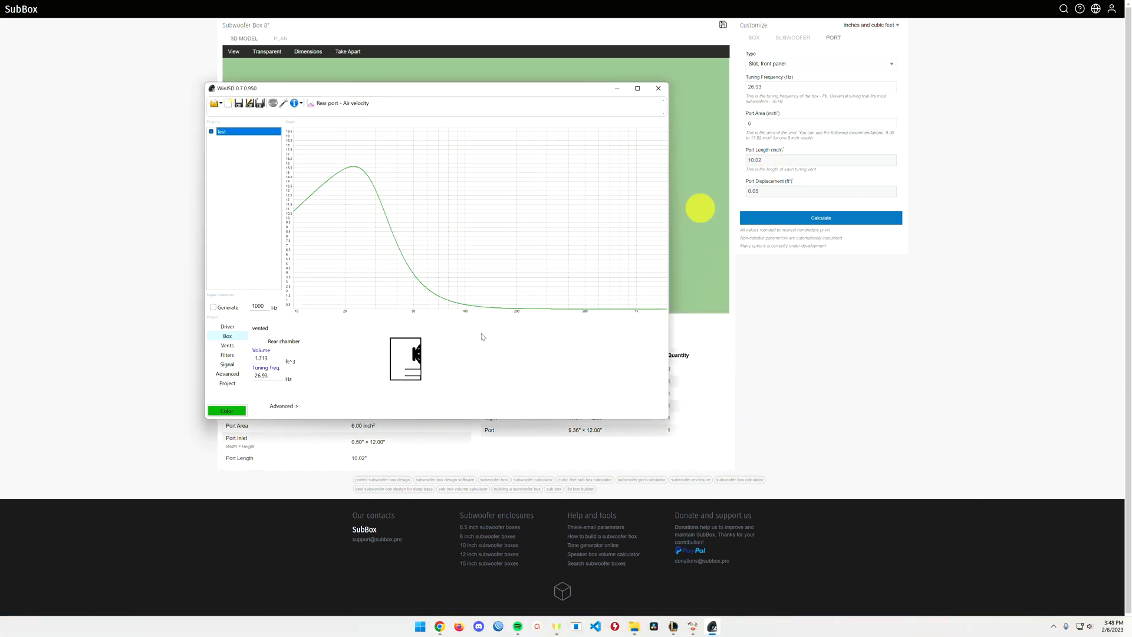
{"action": "left_click", "coordinate": [227, 345]}
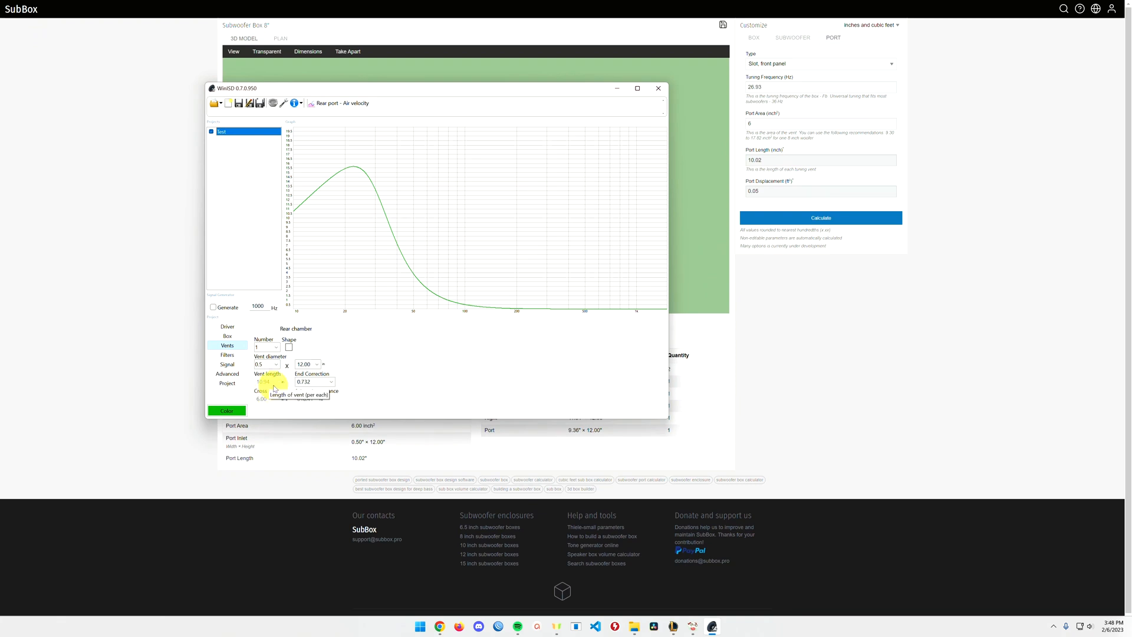
{"action": "mouse_move", "coordinate": [410, 393]}
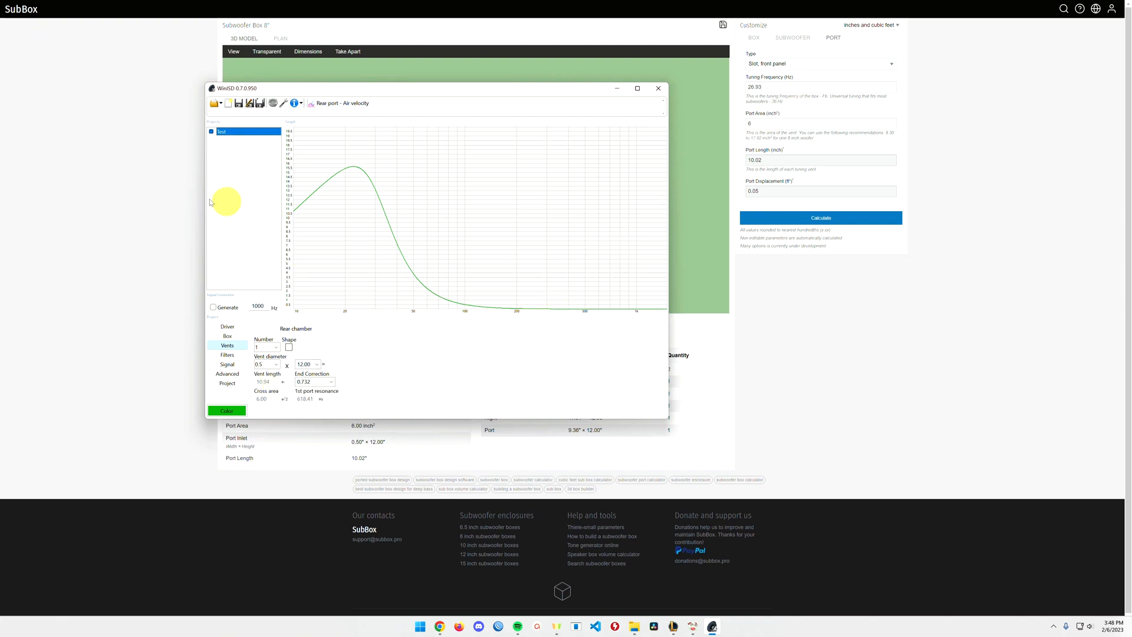
{"action": "mouse_move", "coordinate": [448, 348]}
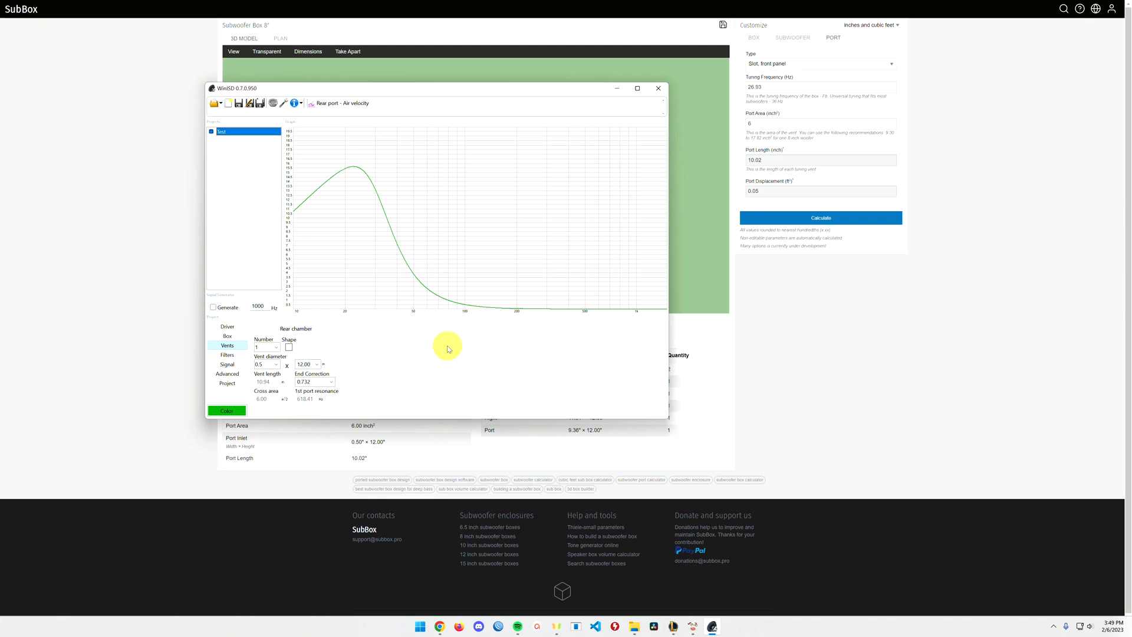
{"action": "mouse_move", "coordinate": [266, 386]}
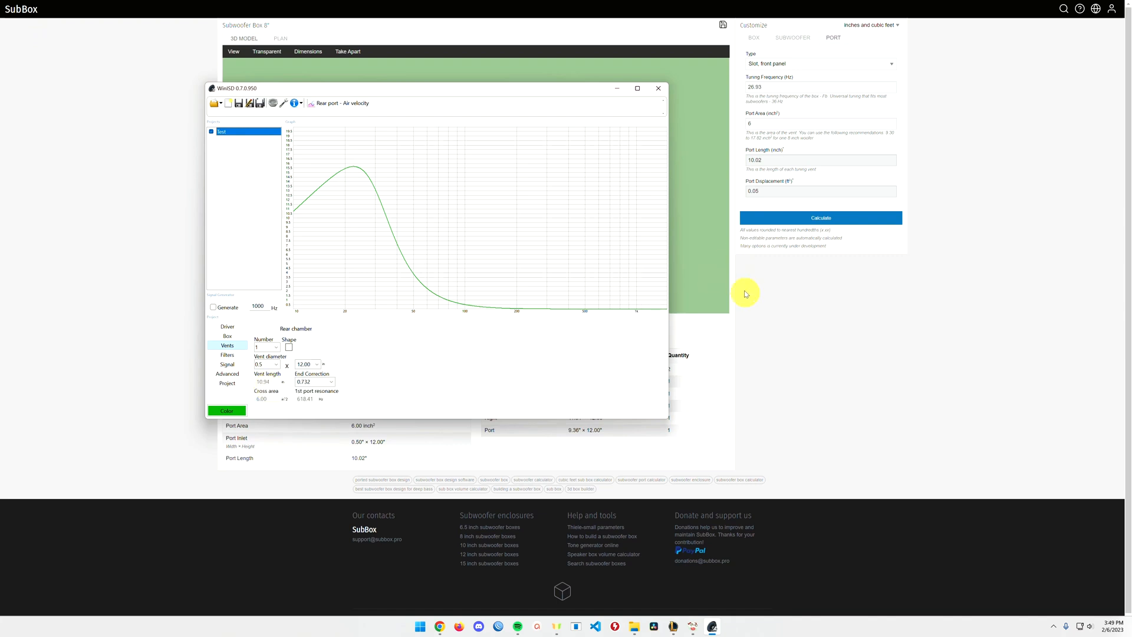
{"action": "mouse_move", "coordinate": [721, 318]}
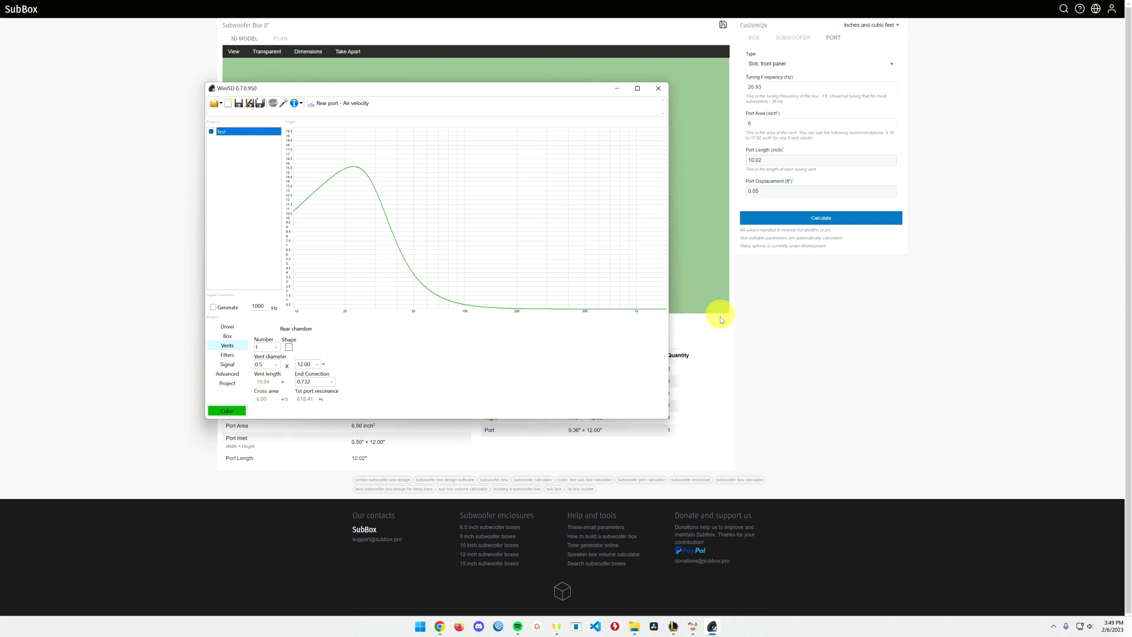
{"action": "left_click", "coordinate": [659, 88]}
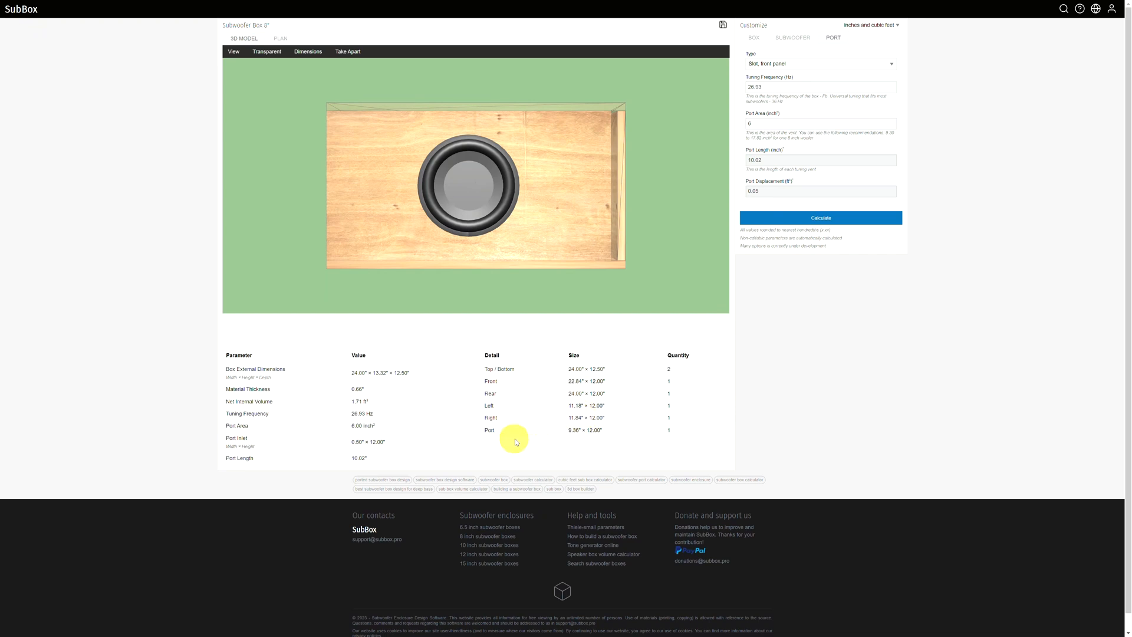
{"action": "mouse_move", "coordinate": [560, 251]}
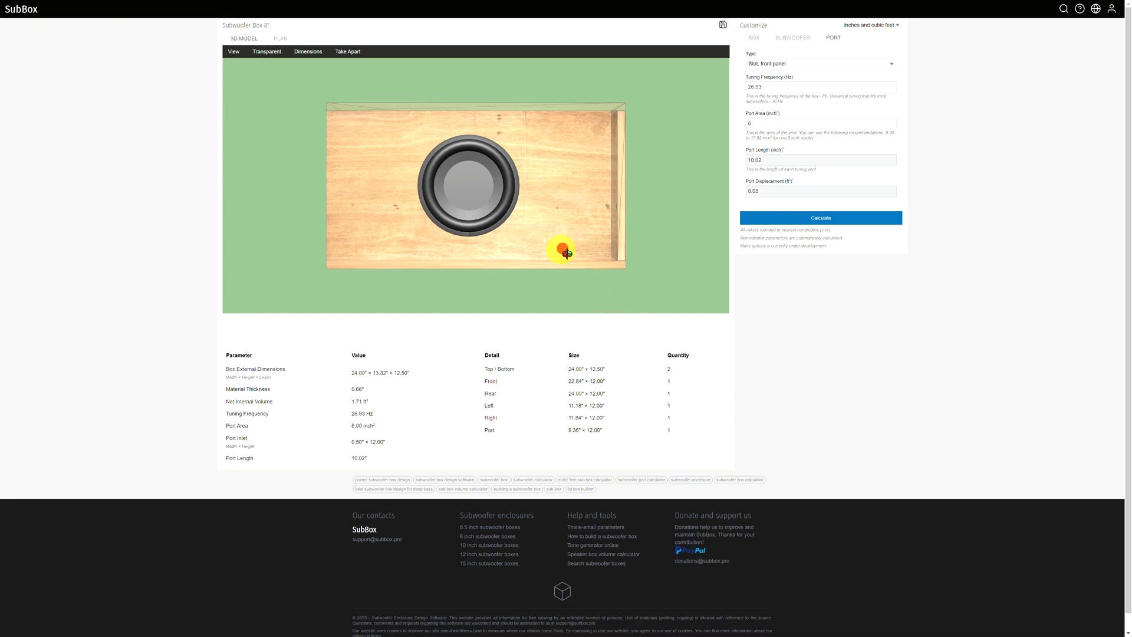
{"action": "left_click_drag", "start_coordinate": [564, 250], "coordinate": [519, 279]}
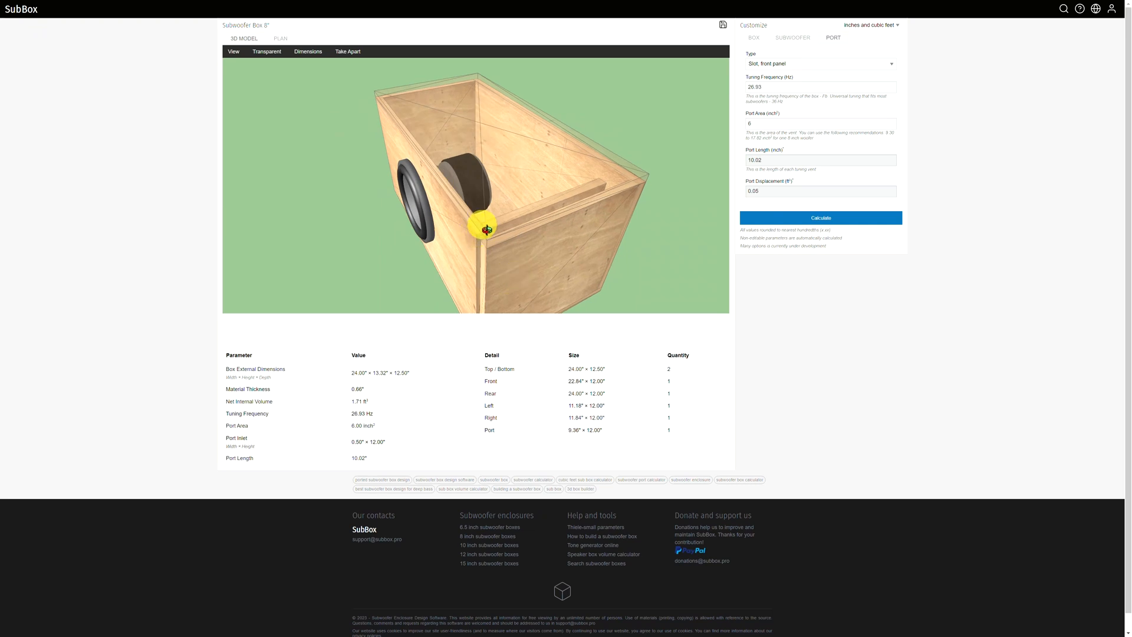
{"action": "left_click_drag", "start_coordinate": [486, 228], "coordinate": [476, 223]}
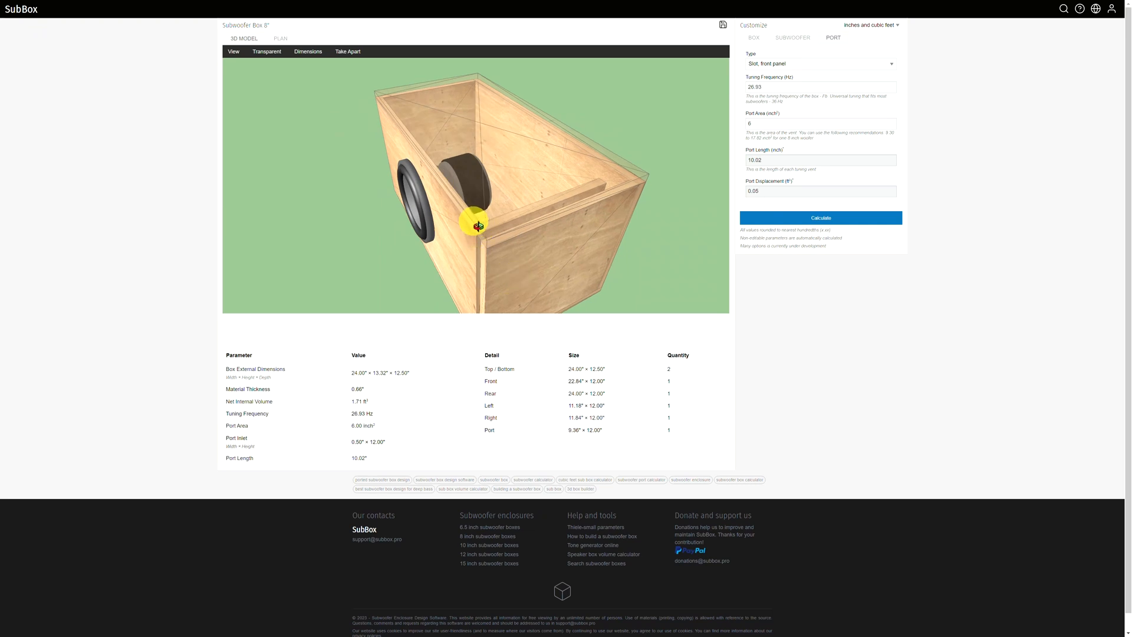
{"action": "left_click_drag", "start_coordinate": [476, 224], "coordinate": [554, 231]}
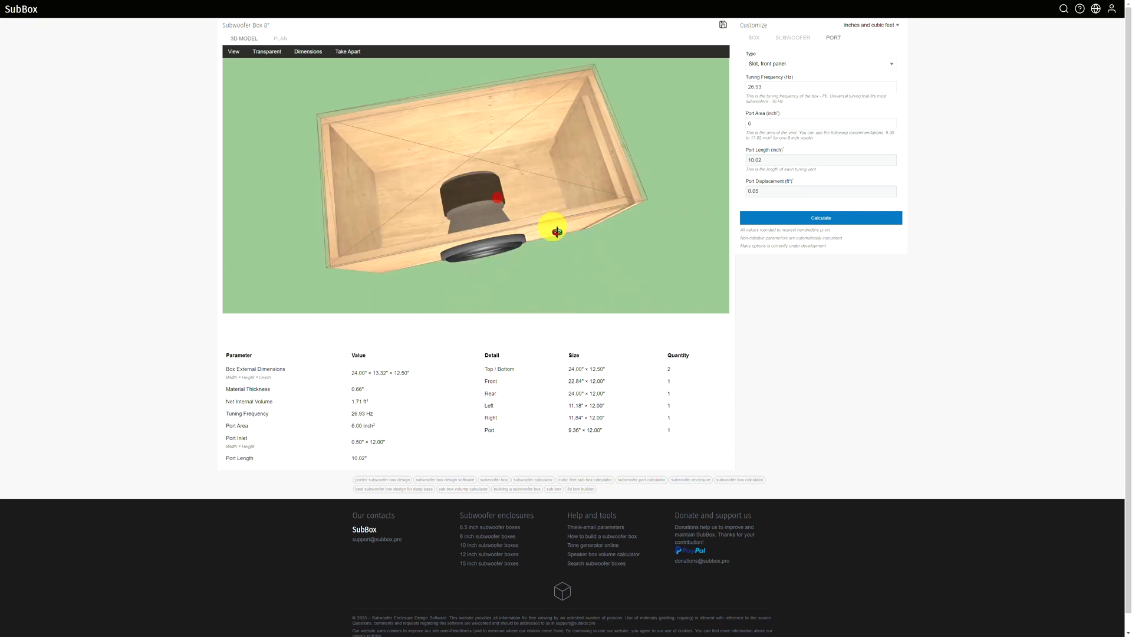
{"action": "left_click_drag", "start_coordinate": [554, 232], "coordinate": [497, 204]}
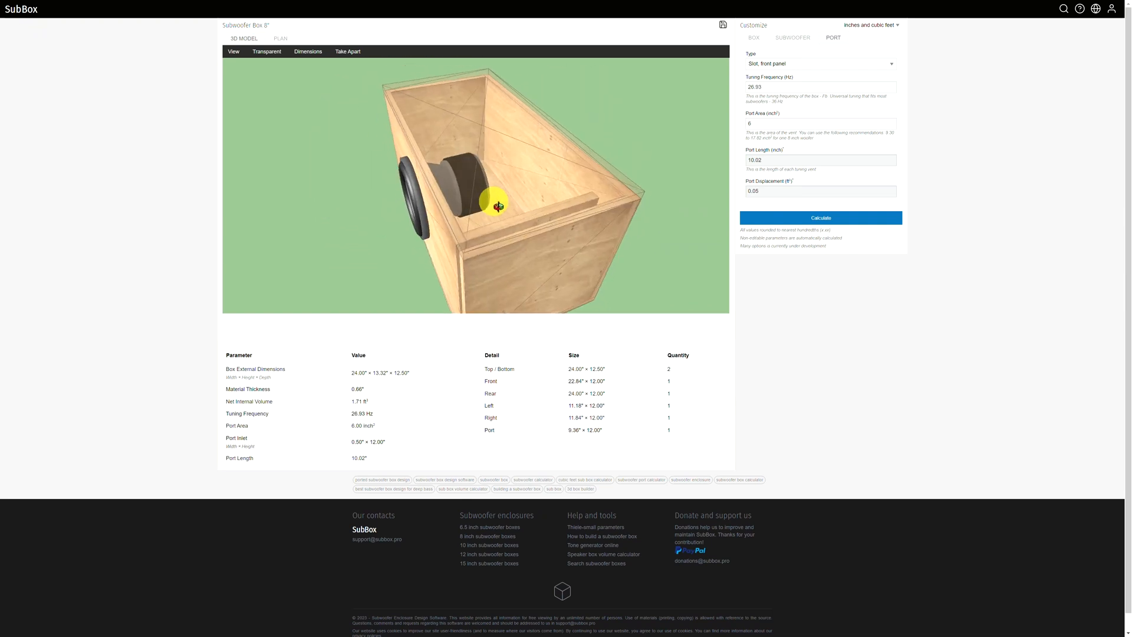
{"action": "left_click_drag", "start_coordinate": [496, 205], "coordinate": [539, 209]}
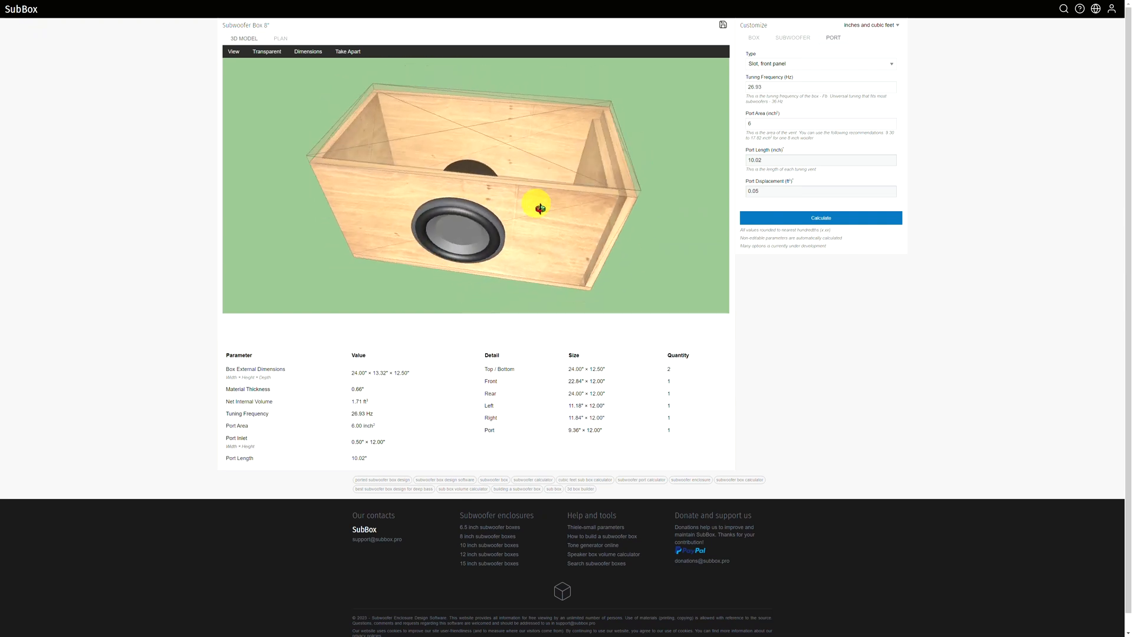
{"action": "left_click_drag", "start_coordinate": [540, 208], "coordinate": [581, 200]}
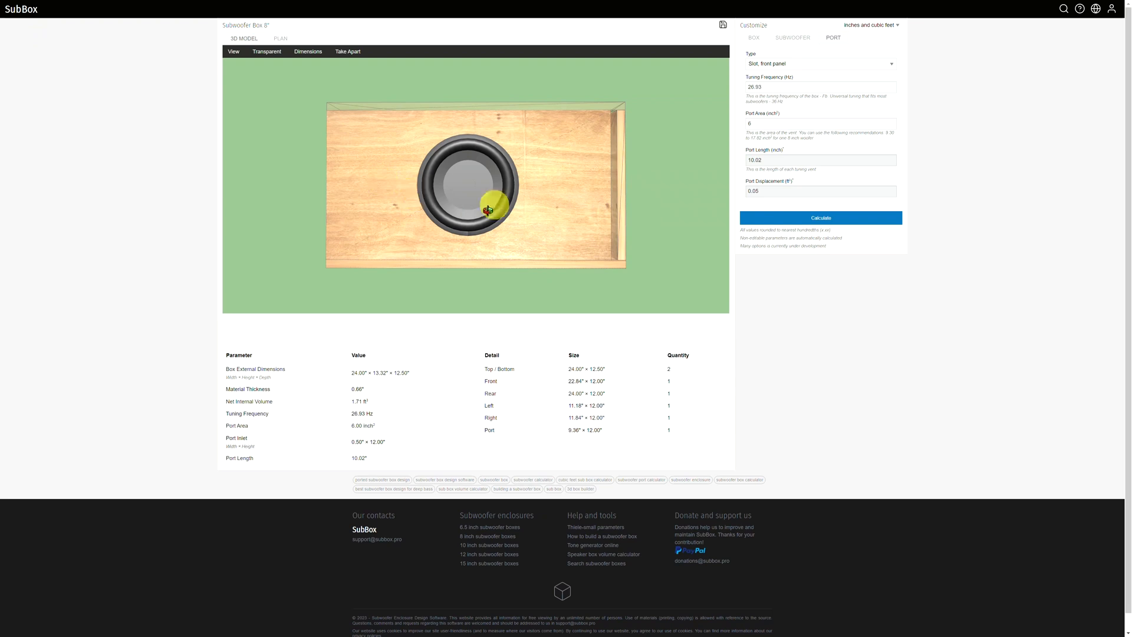
{"action": "left_click_drag", "start_coordinate": [488, 210], "coordinate": [548, 212]}
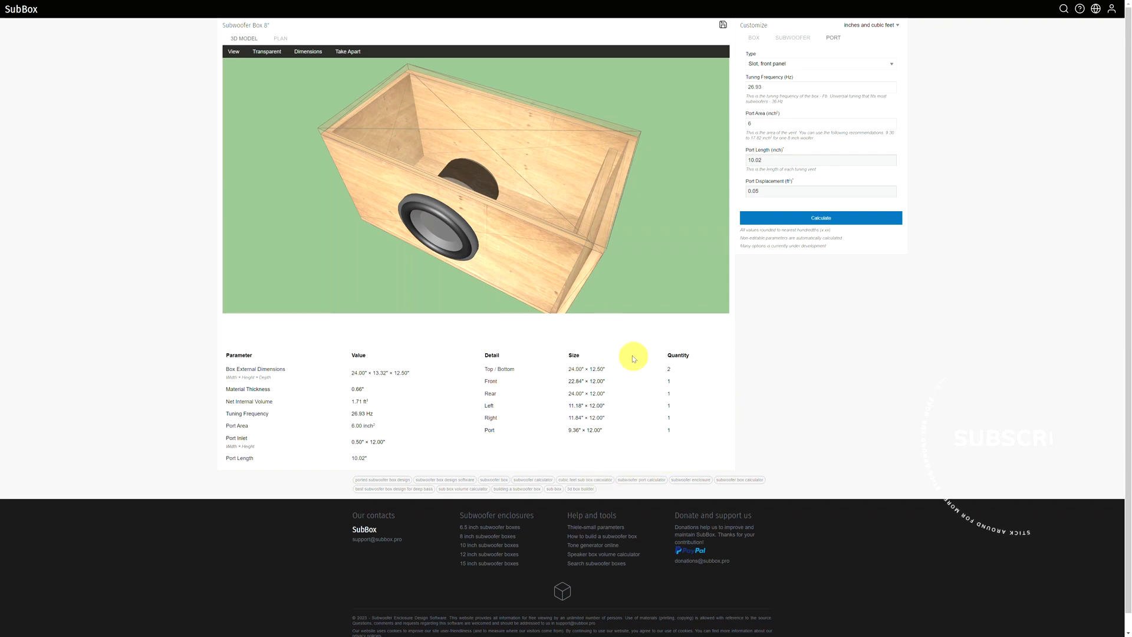
{"action": "mouse_move", "coordinate": [624, 442]}
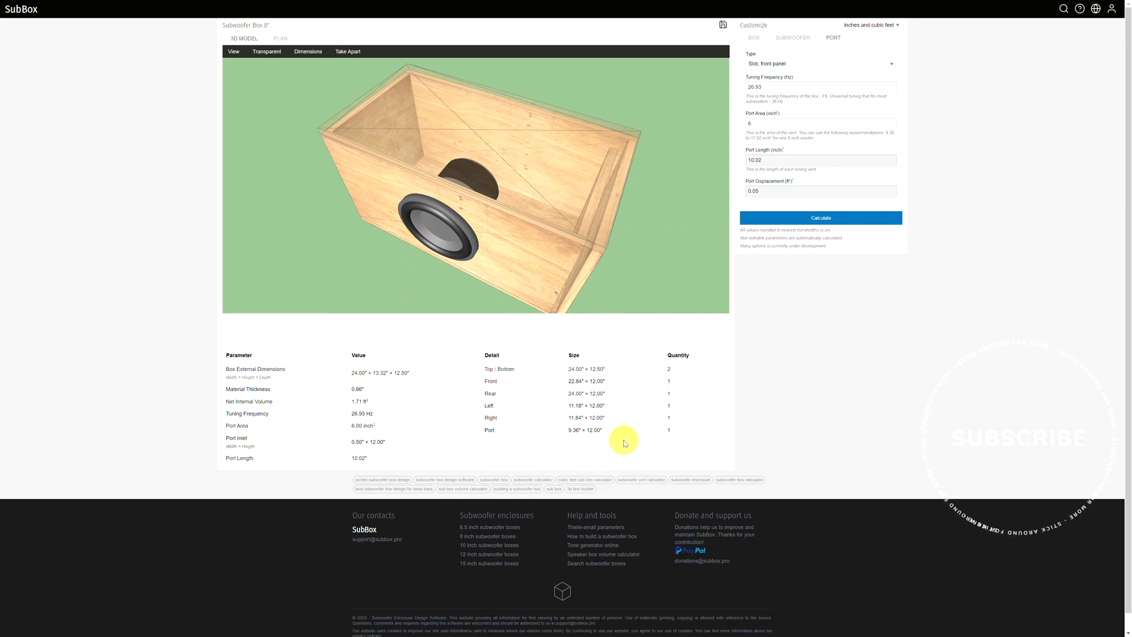